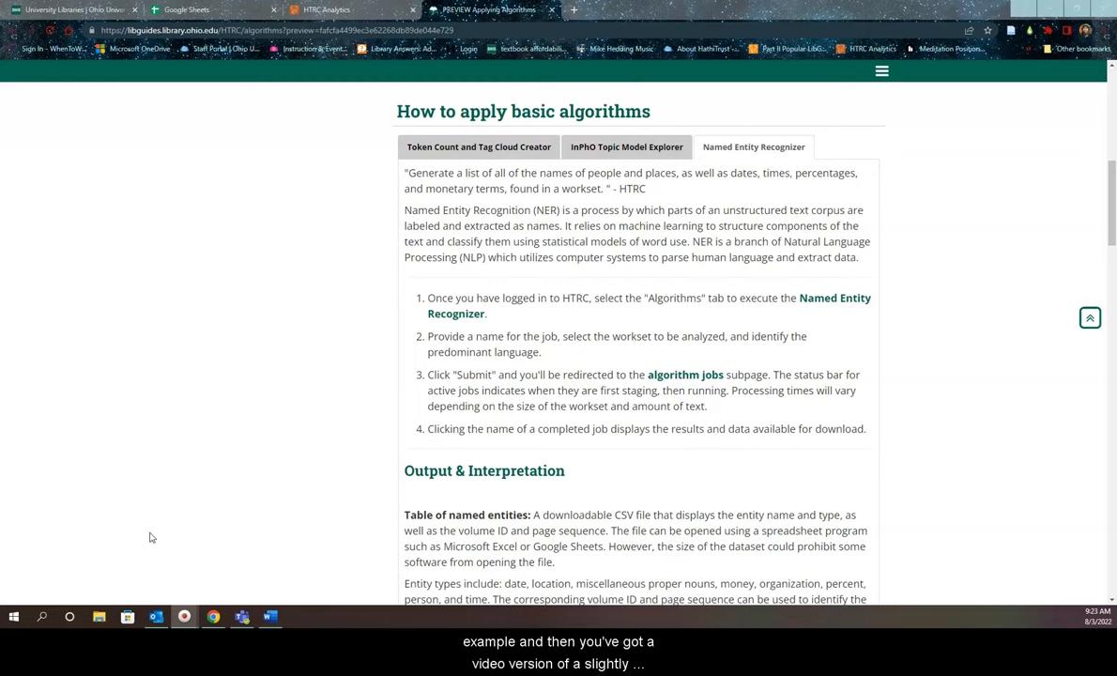
mouse_move(158, 523)
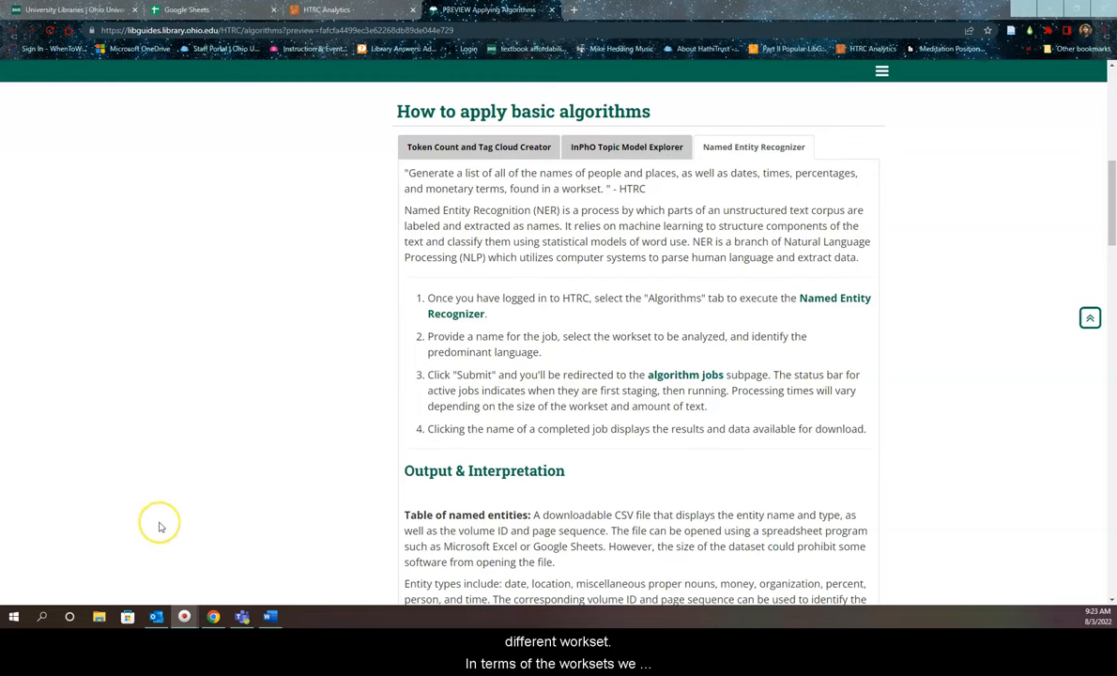
mouse_move(155, 509)
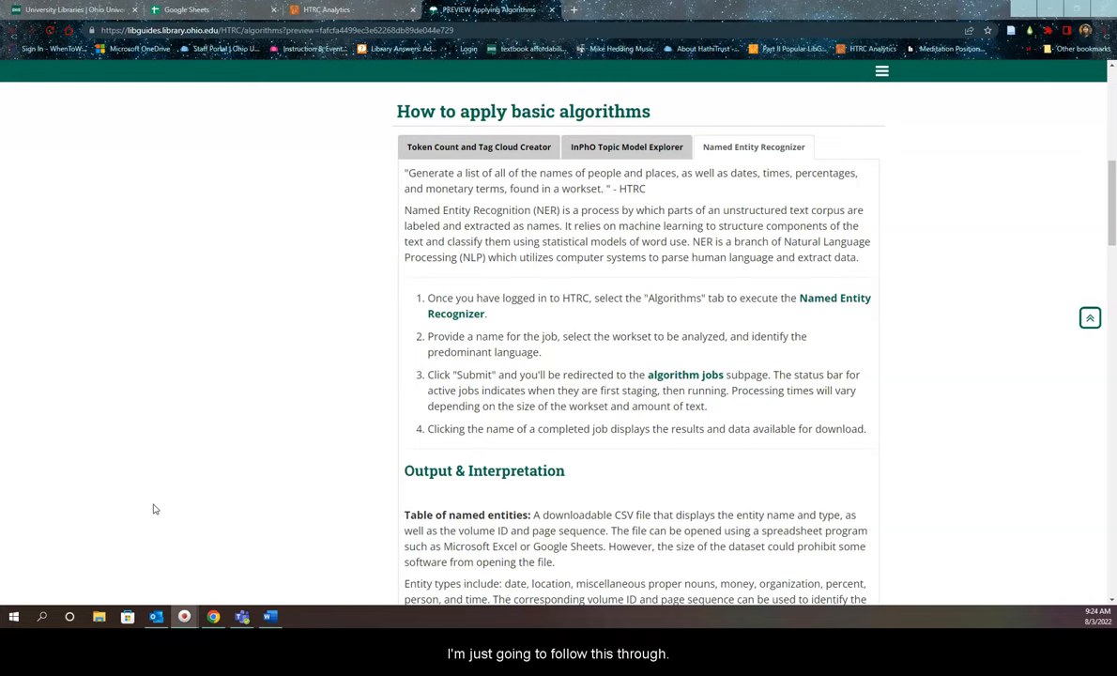
mouse_move(155, 502)
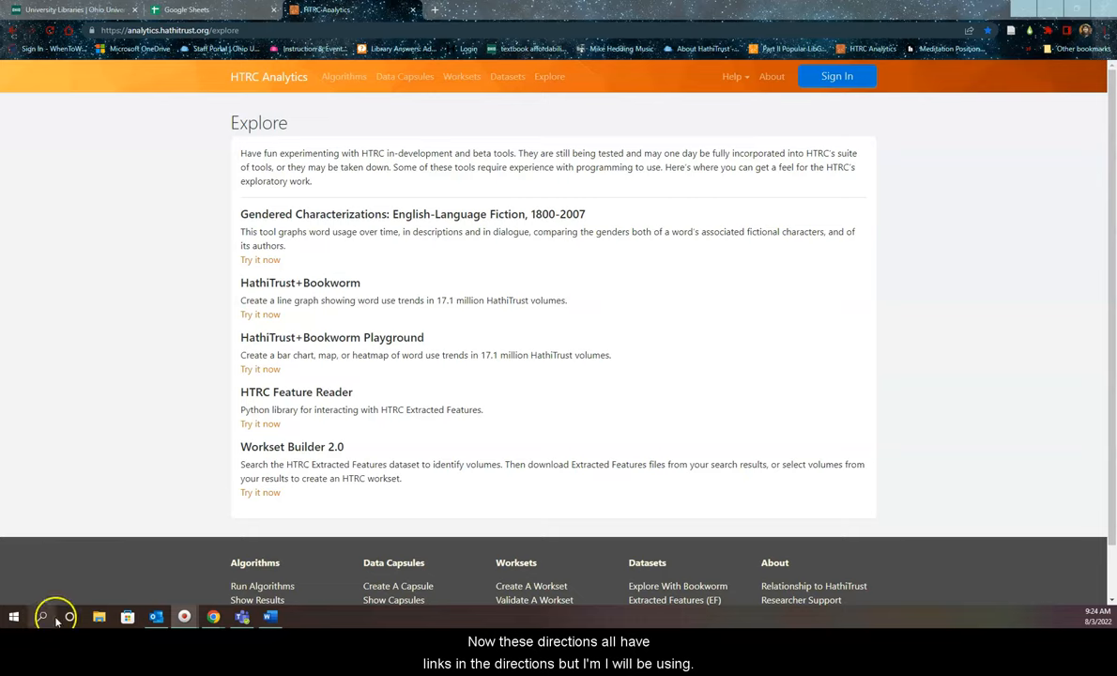
mouse_move(263, 528)
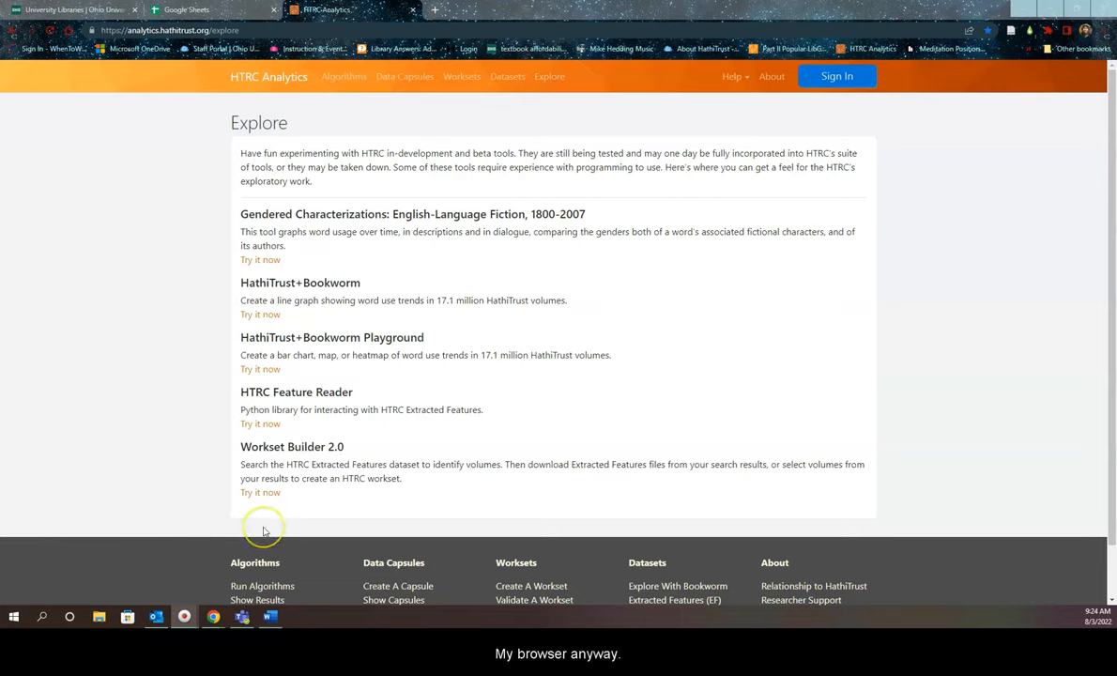
mouse_move(277, 527)
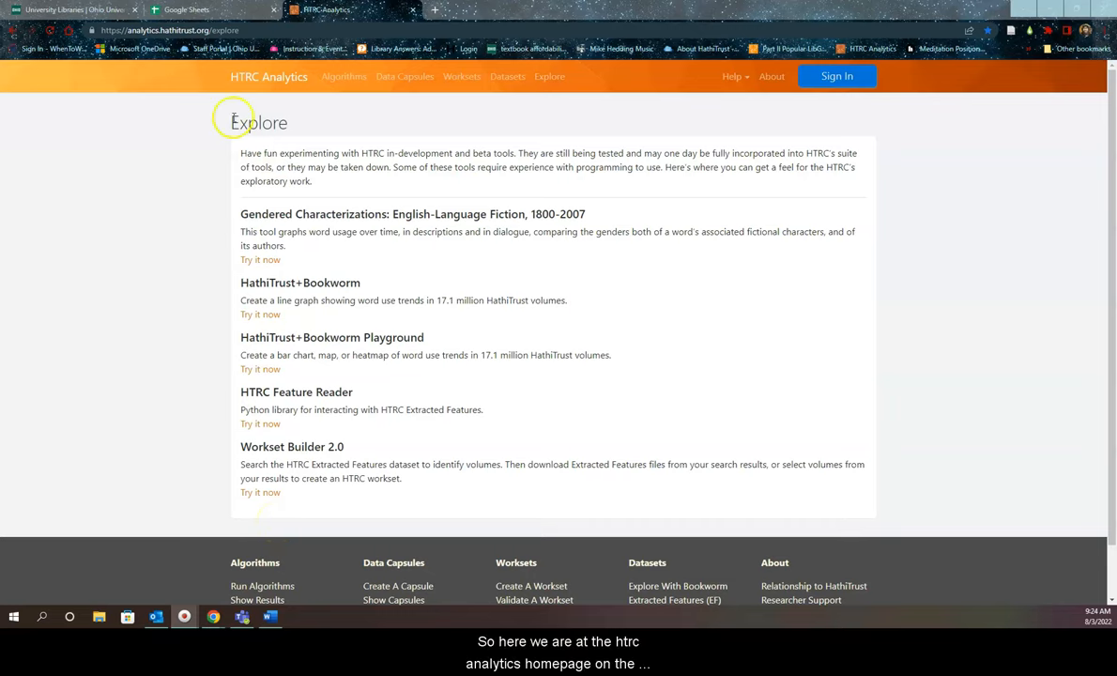
mouse_move(294, 178)
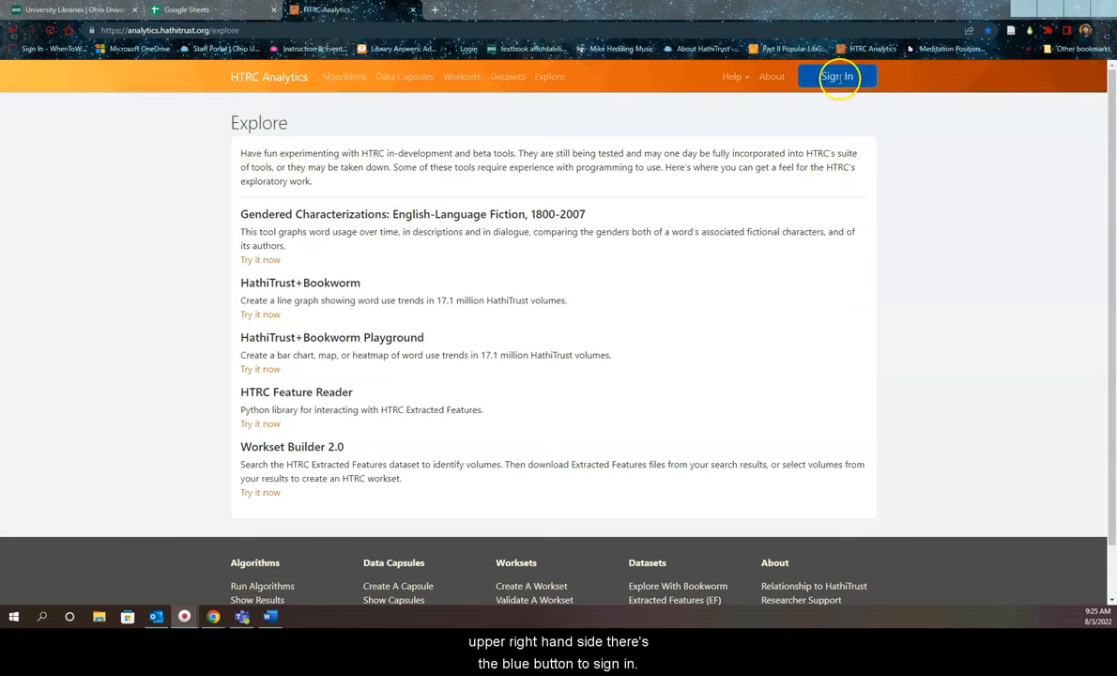
Start signing in to HTRC Analytics with Ohio University as the institution.
click(836, 76)
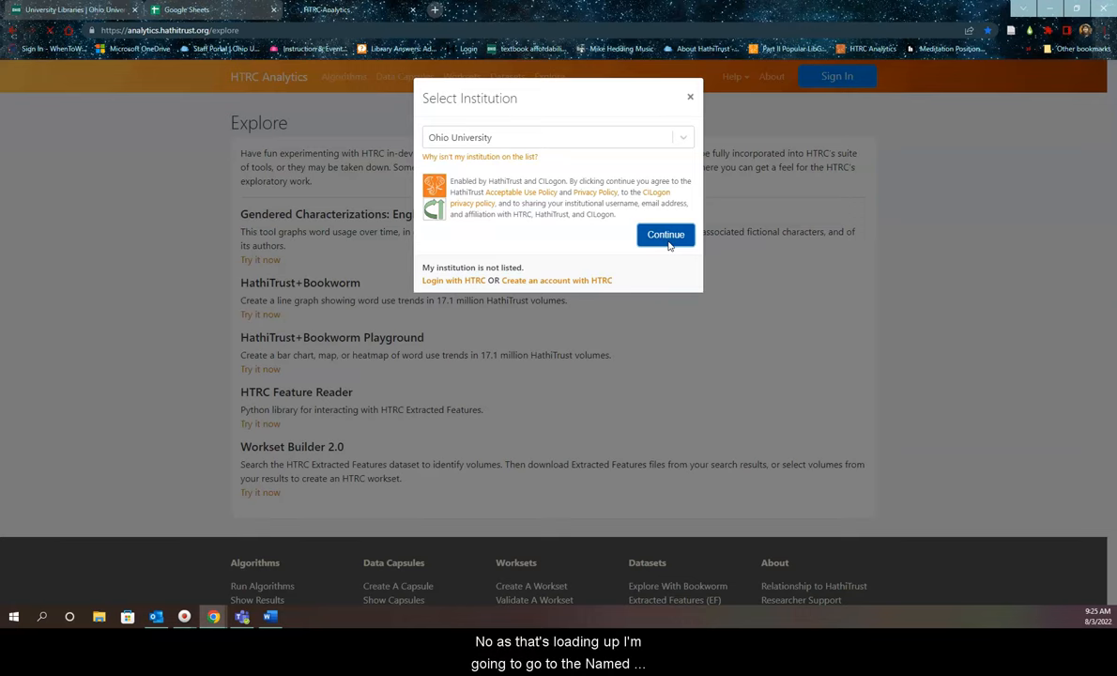
Continue the Ohio University sign-in to reach the signed-in HTRC Analytics home page.
click(666, 235)
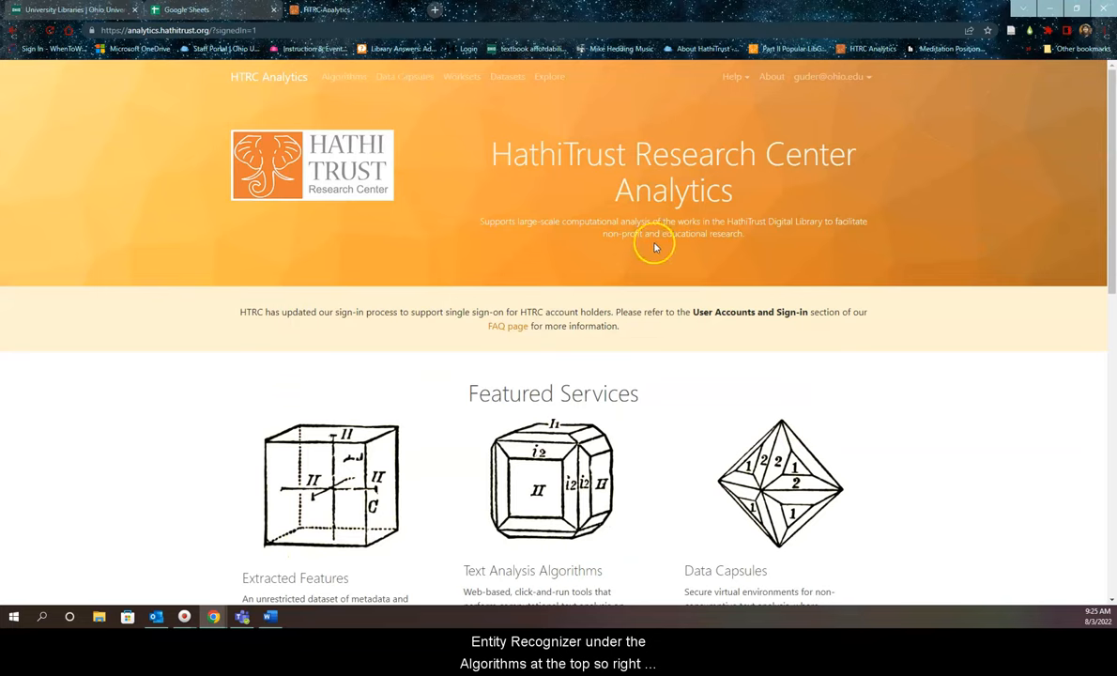
mouse_move(369, 147)
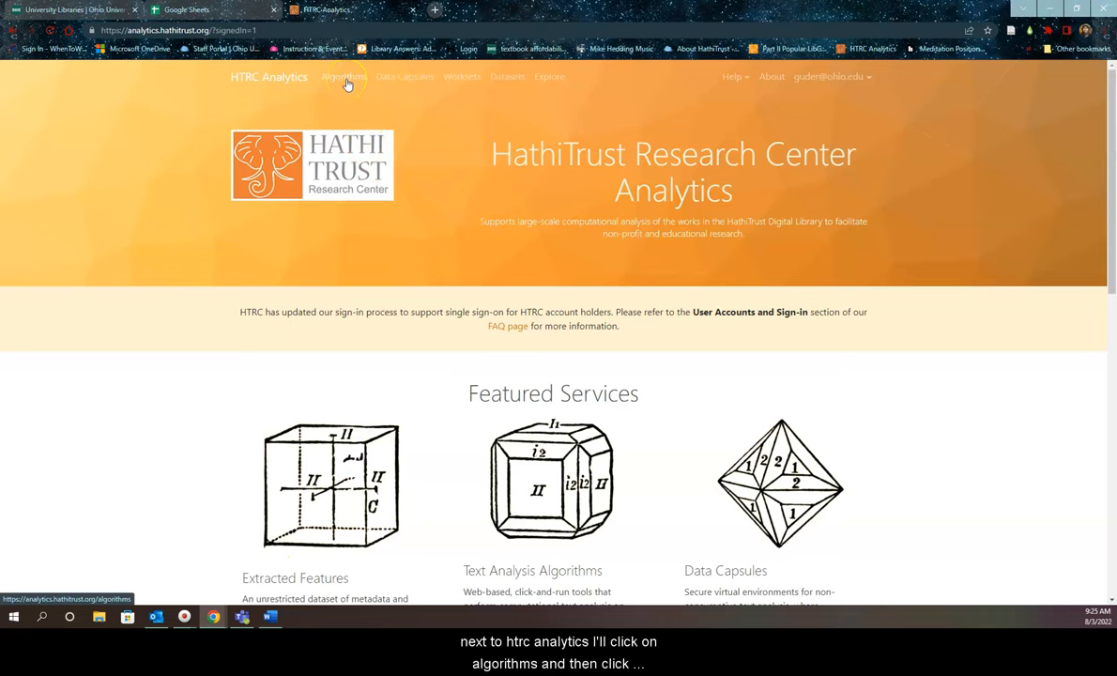
Launch Named Entity Recognizer (v2.0) from Algorithms and scroll to its job form.
click(348, 76)
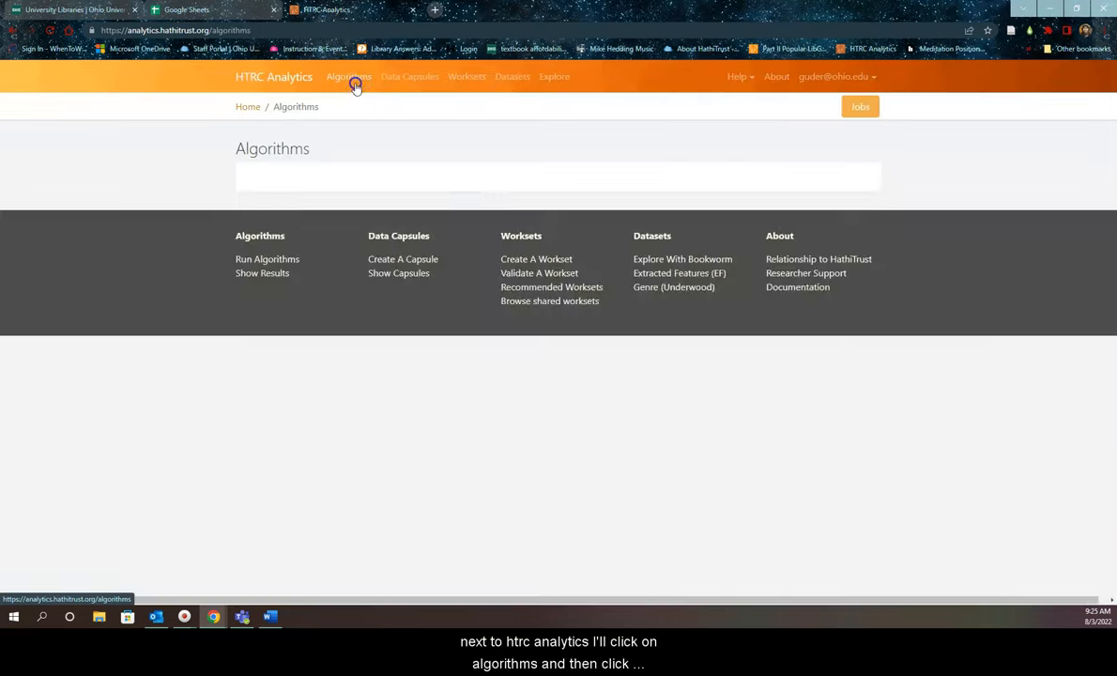
click(349, 76)
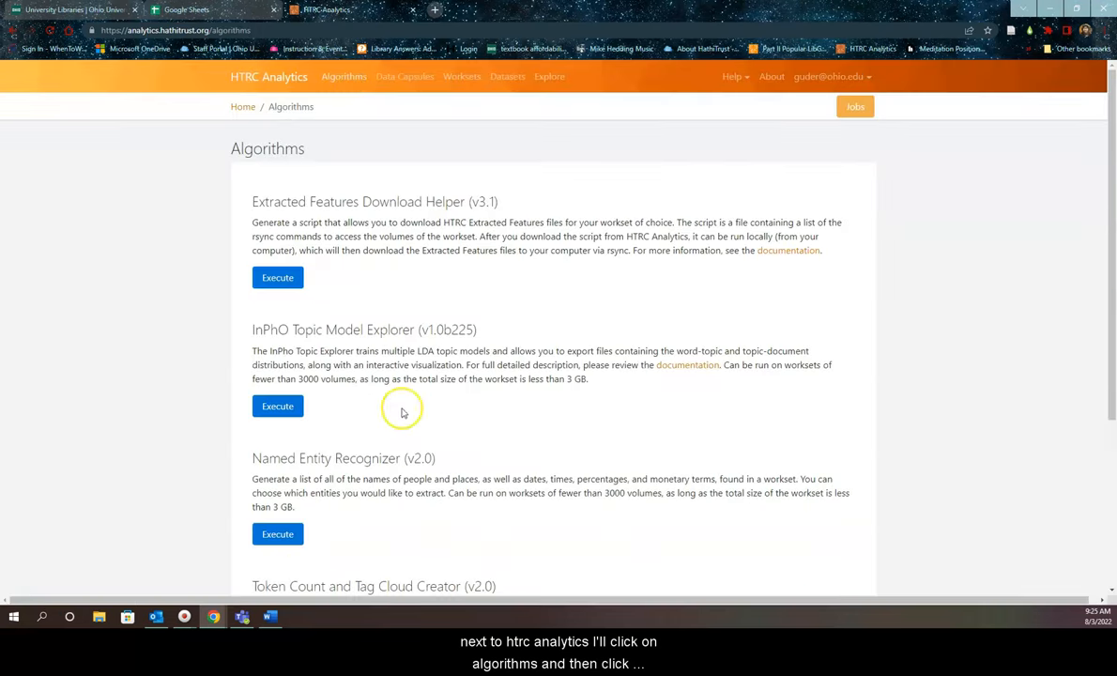
mouse_move(348, 480)
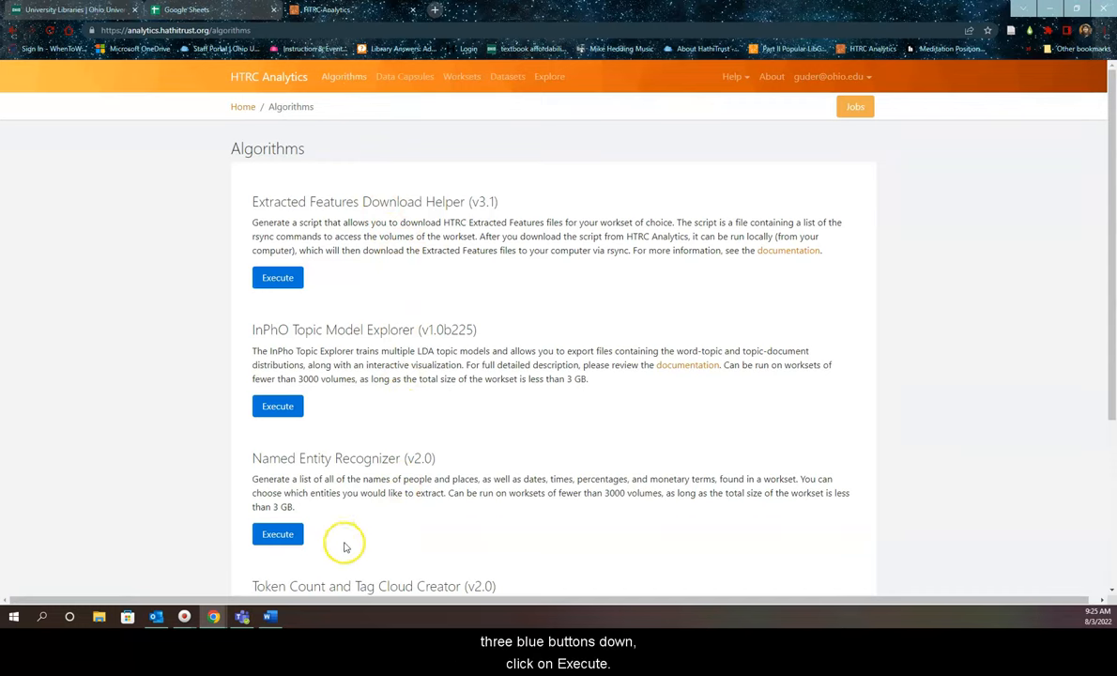
click(277, 533)
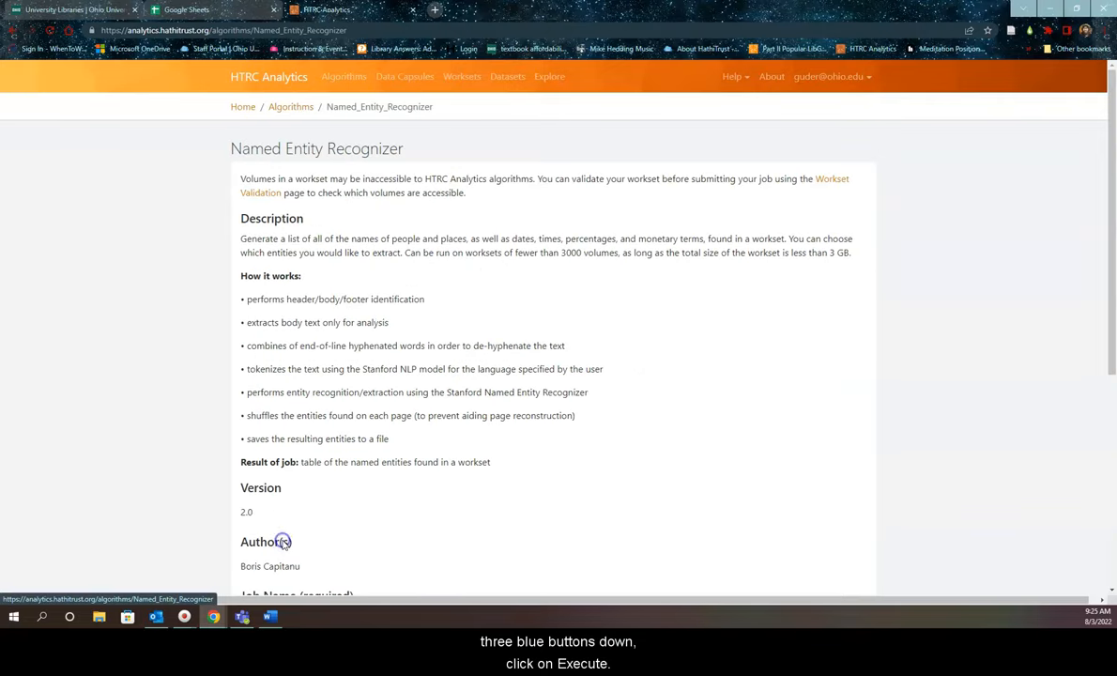
mouse_move(473, 407)
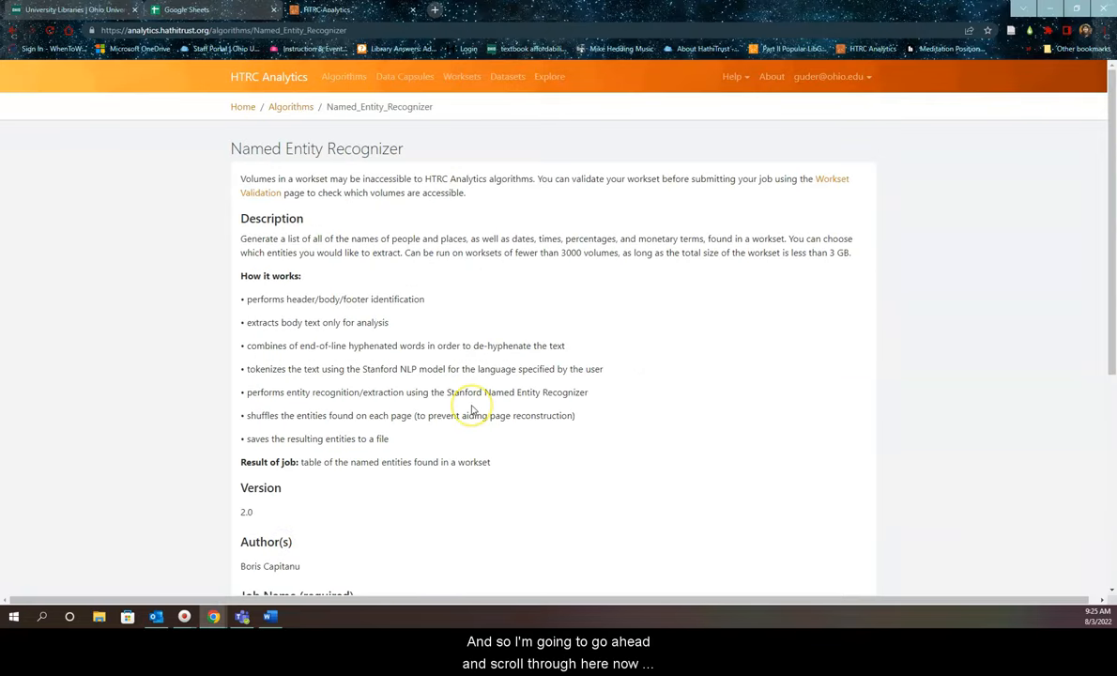
scroll(down, 3)
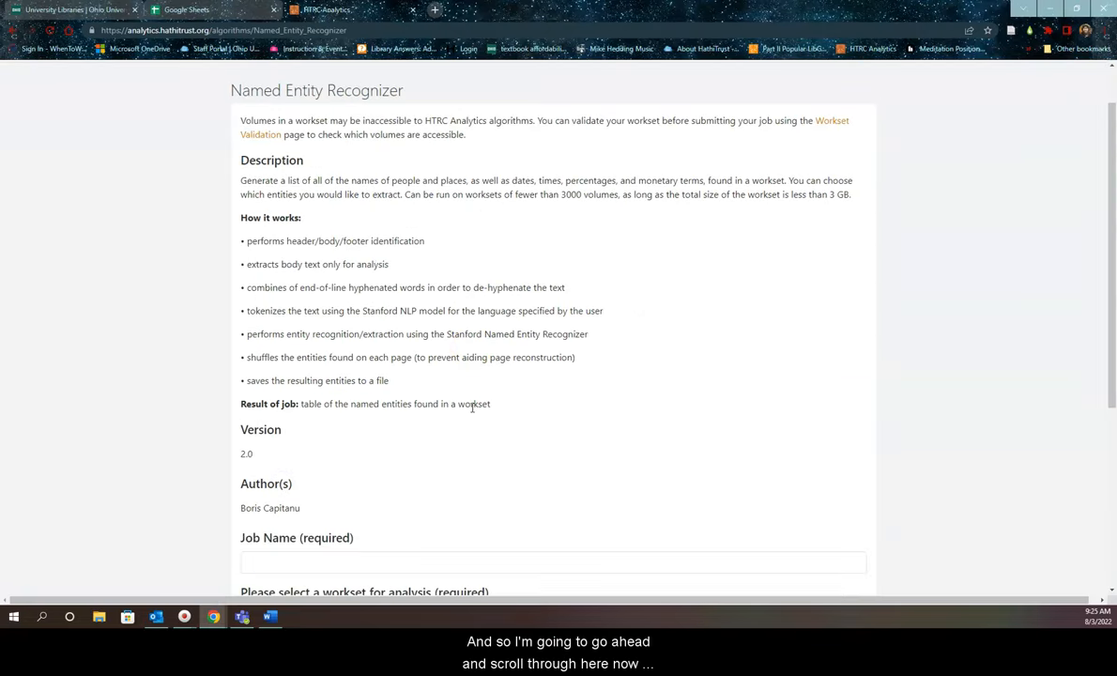
scroll(down, 3)
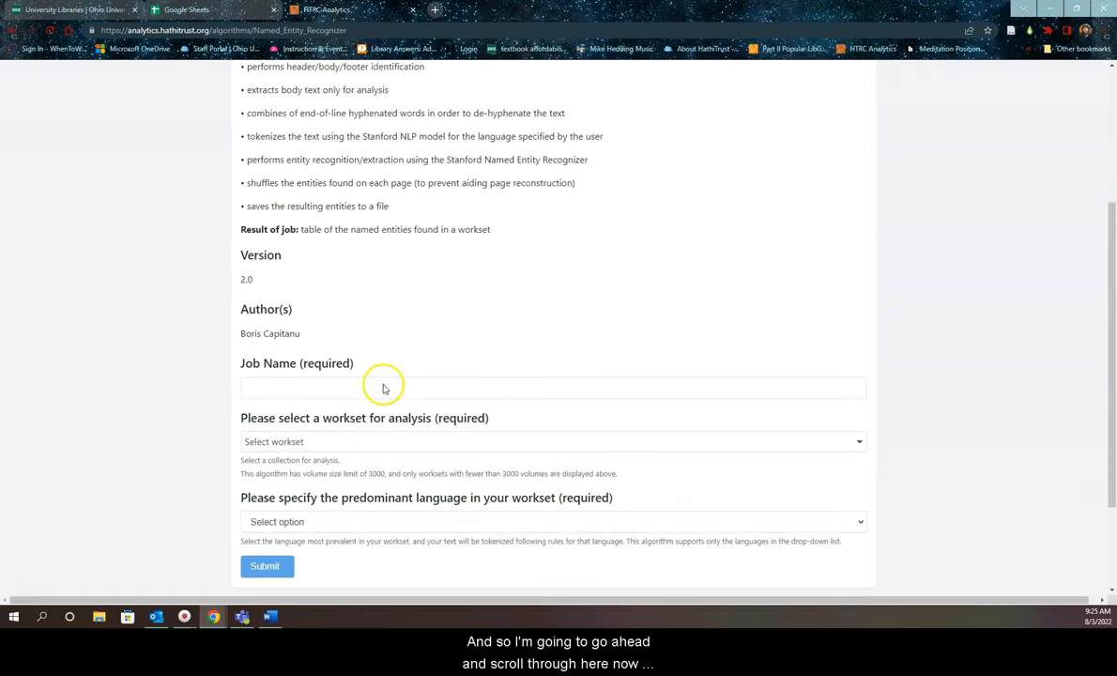
Submit job 'Walter Tevis example' on the Walter Tevis workset in English.
click(375, 387)
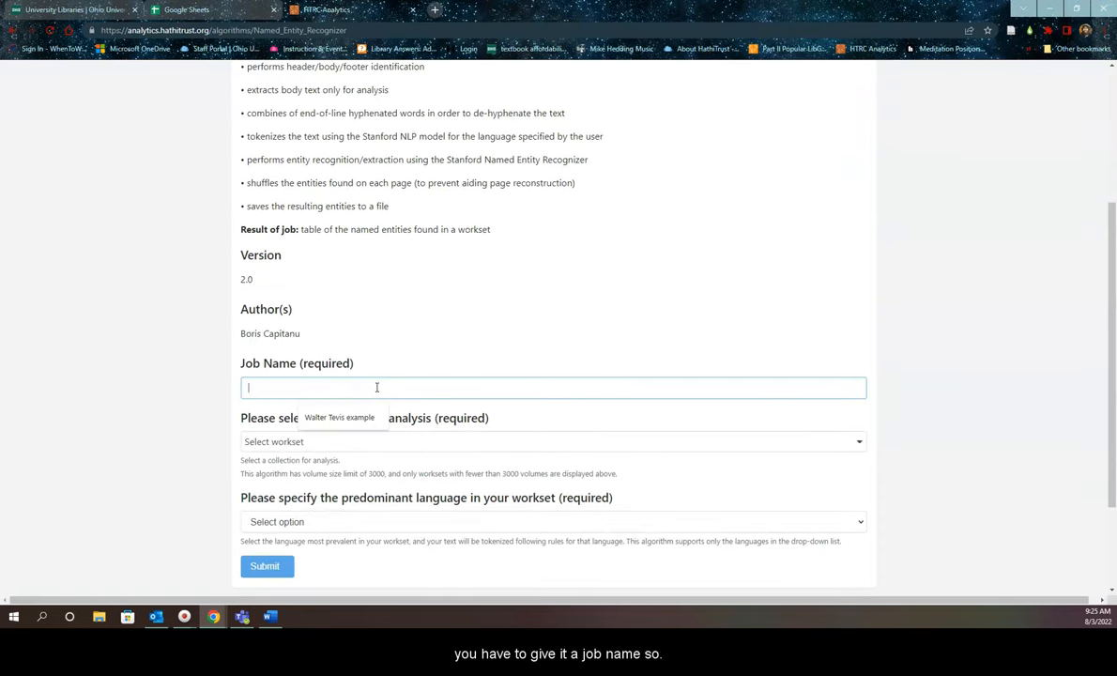
text(Walter Tevis example)
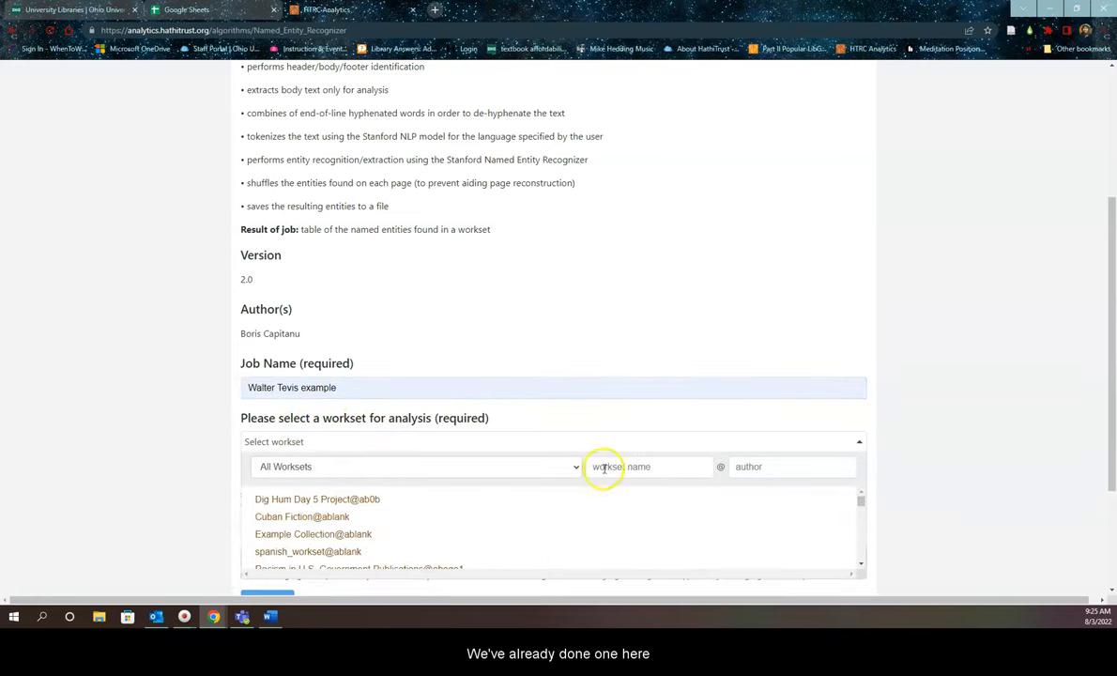
text(tevis)
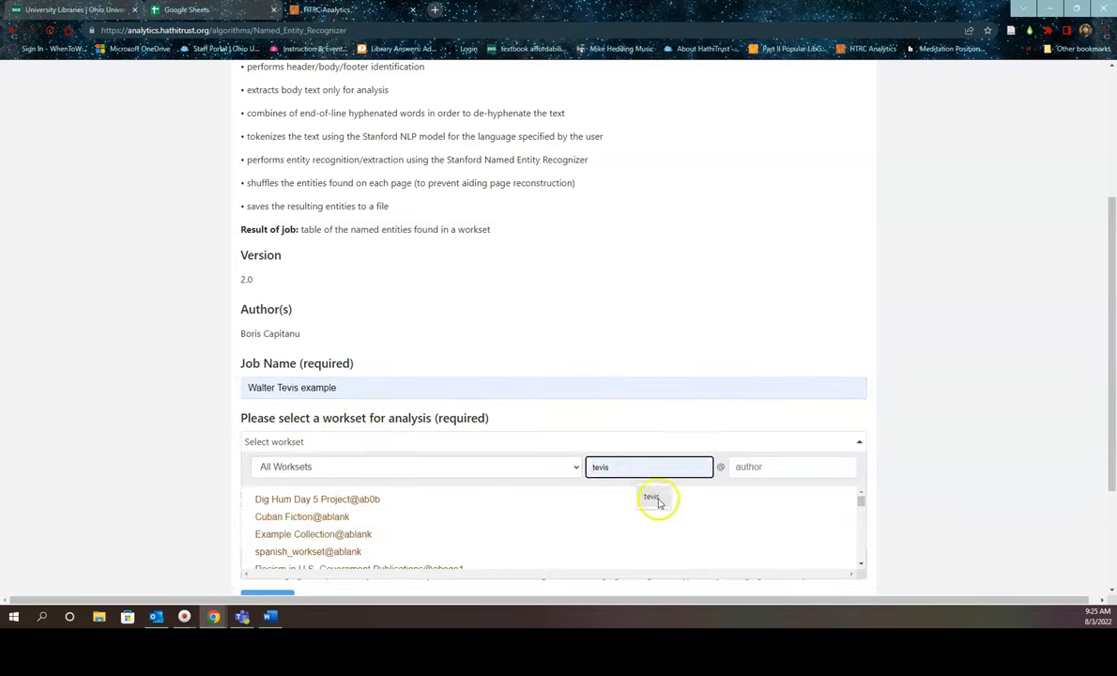
text(tevis)
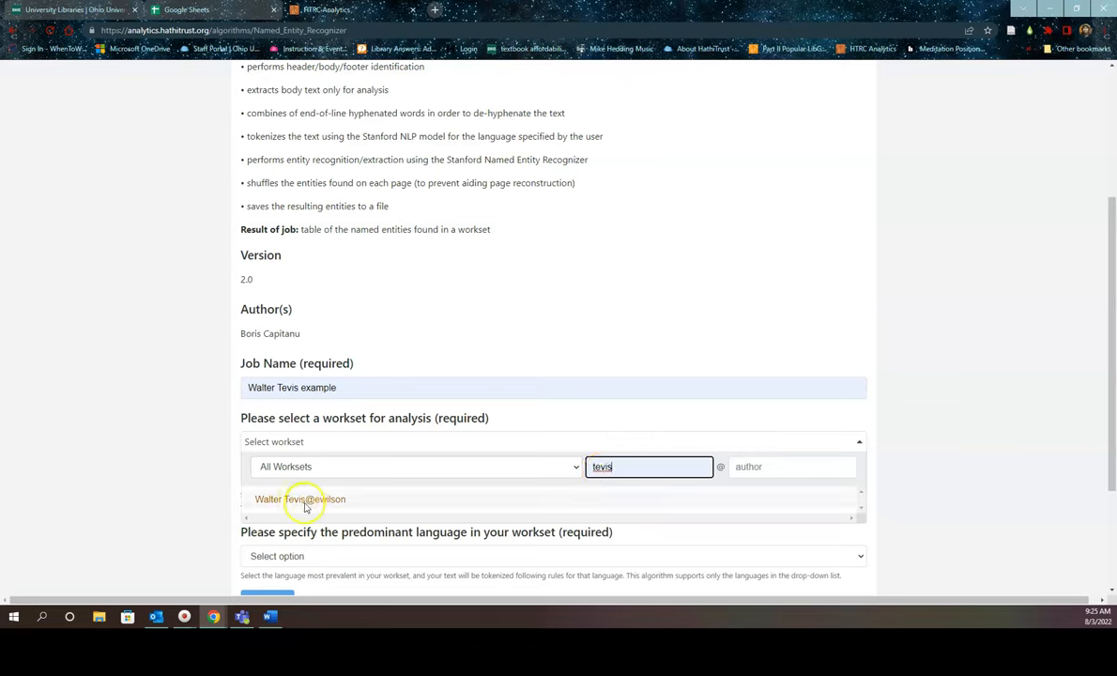
click(300, 498)
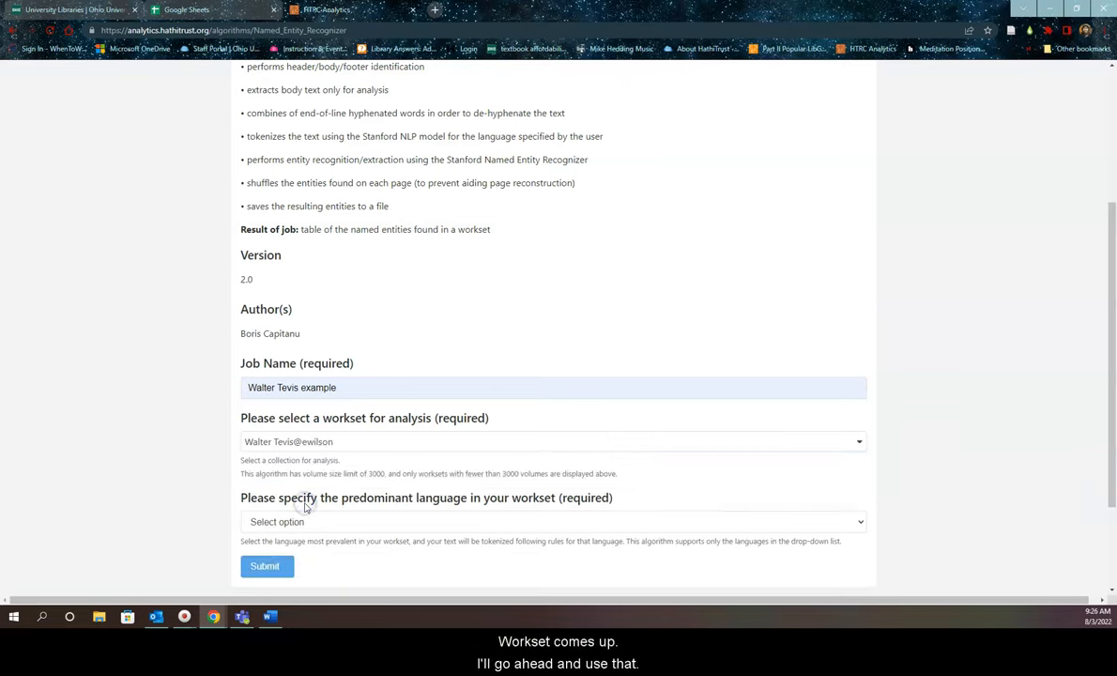
mouse_move(432, 522)
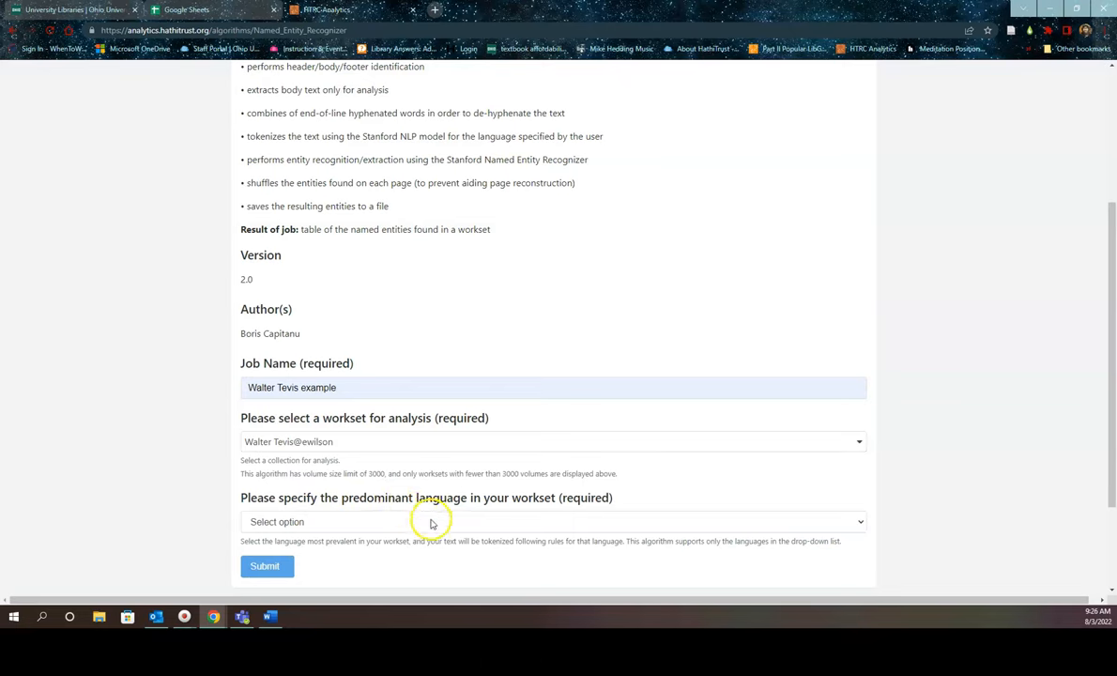
click(553, 521)
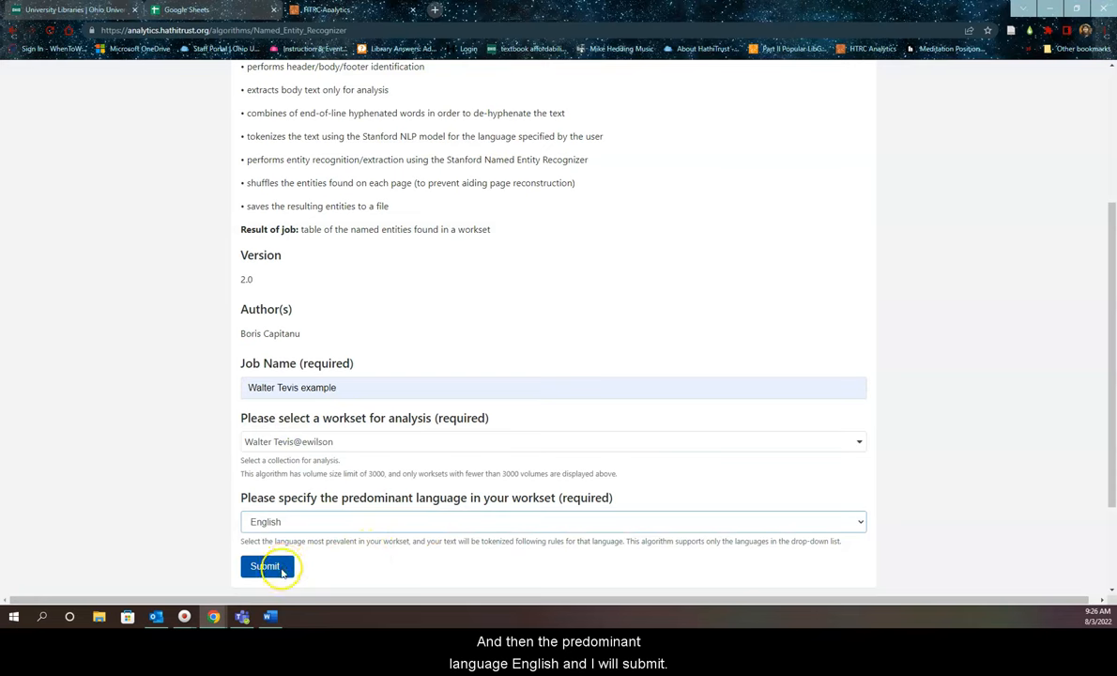
click(266, 566)
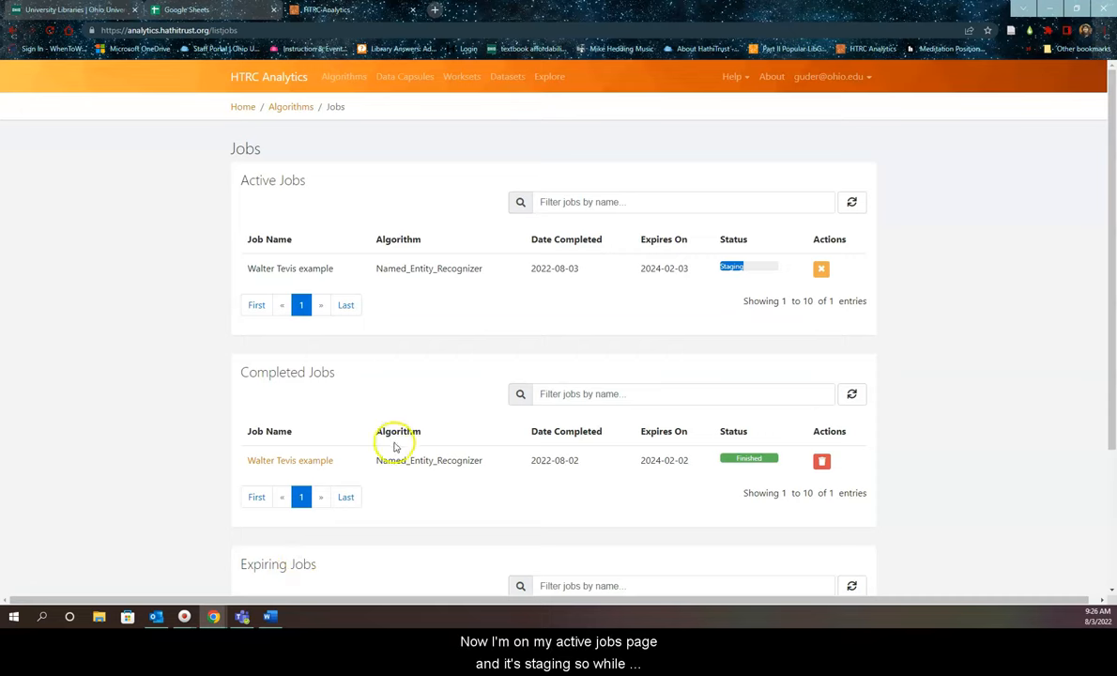
mouse_move(543, 299)
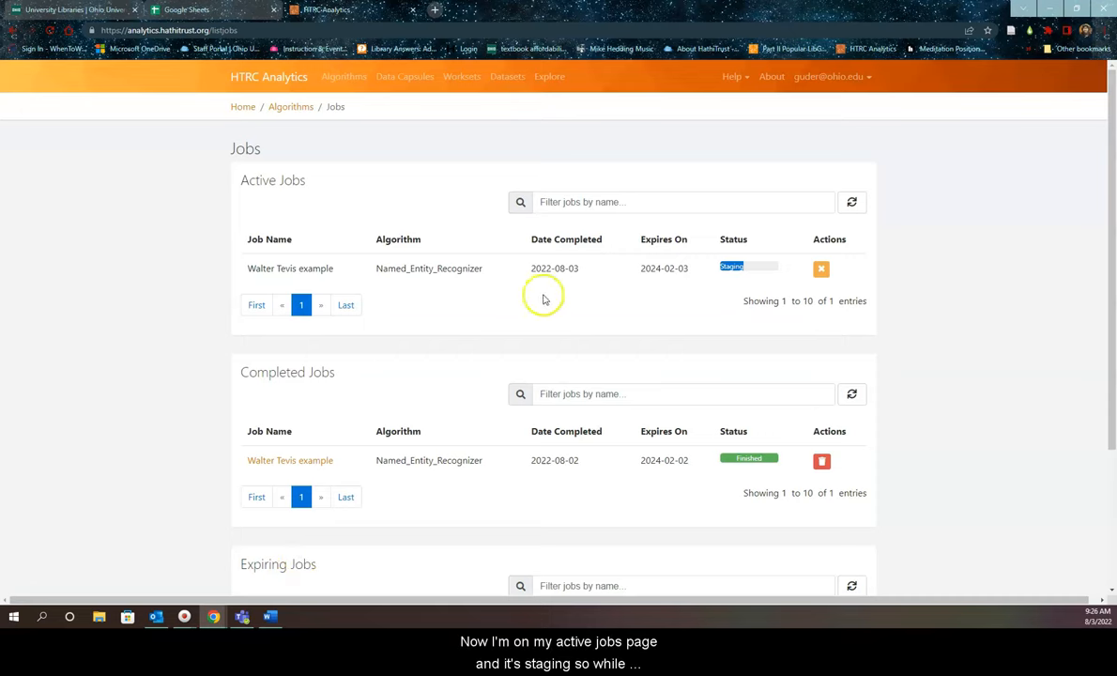
mouse_move(460, 299)
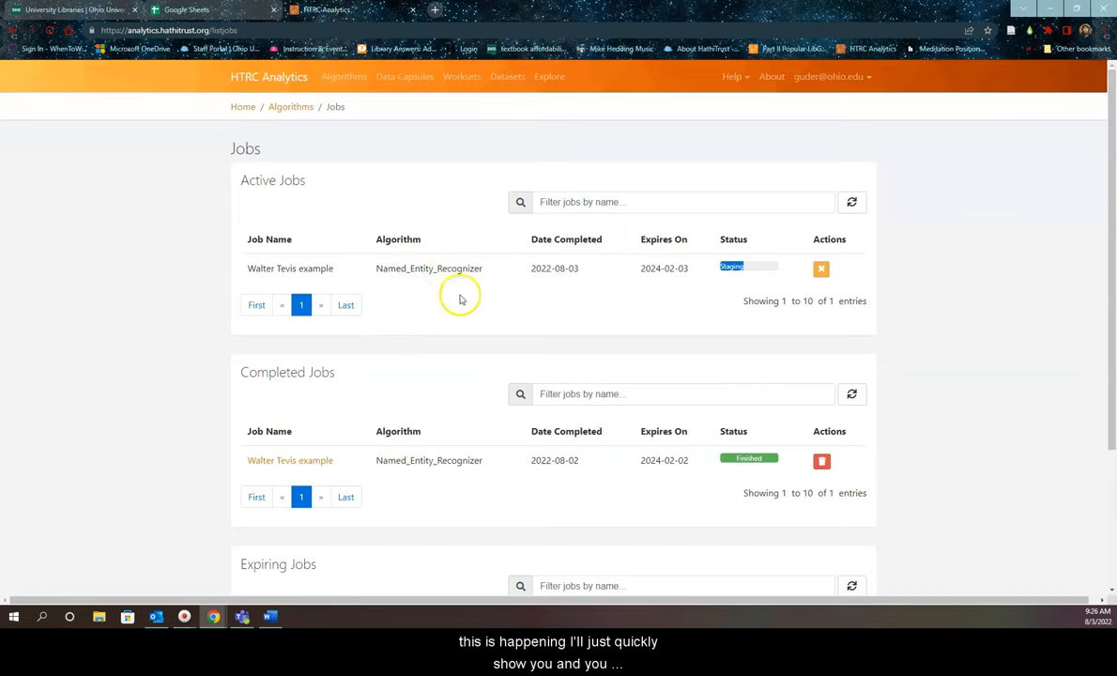
mouse_move(496, 366)
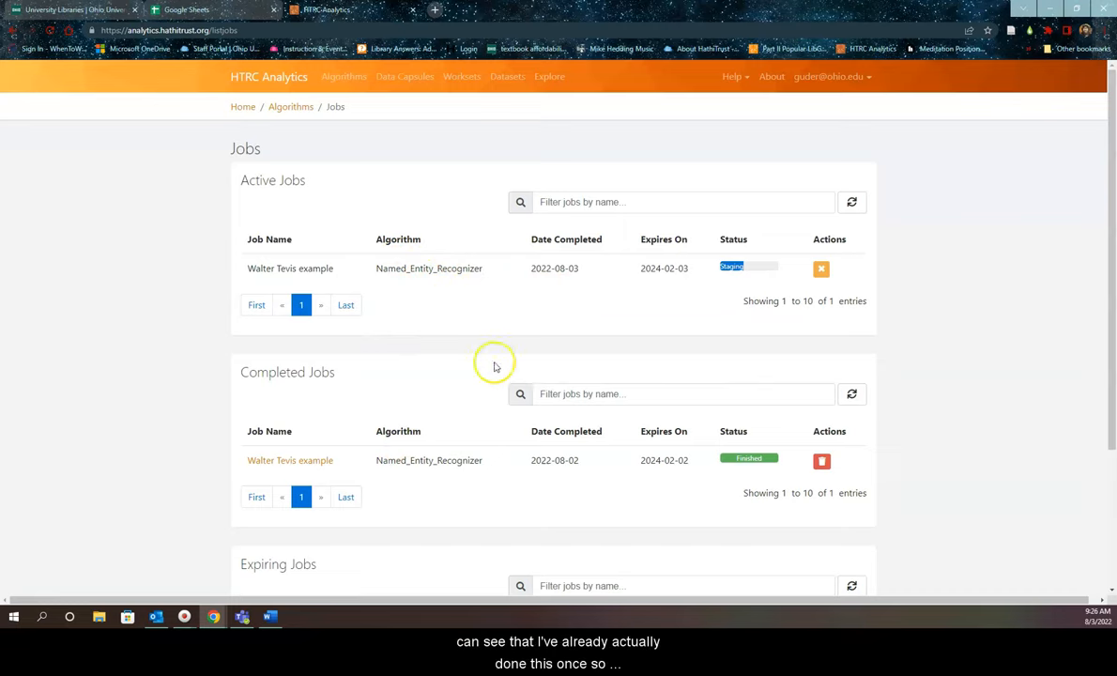
mouse_move(392, 476)
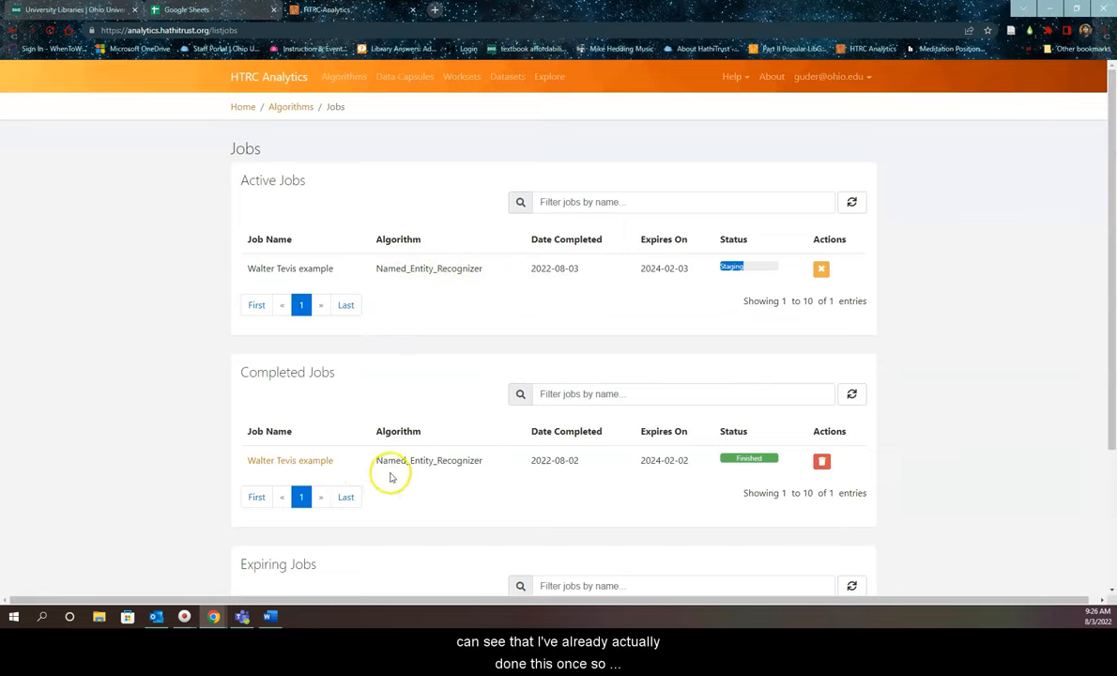
mouse_move(322, 461)
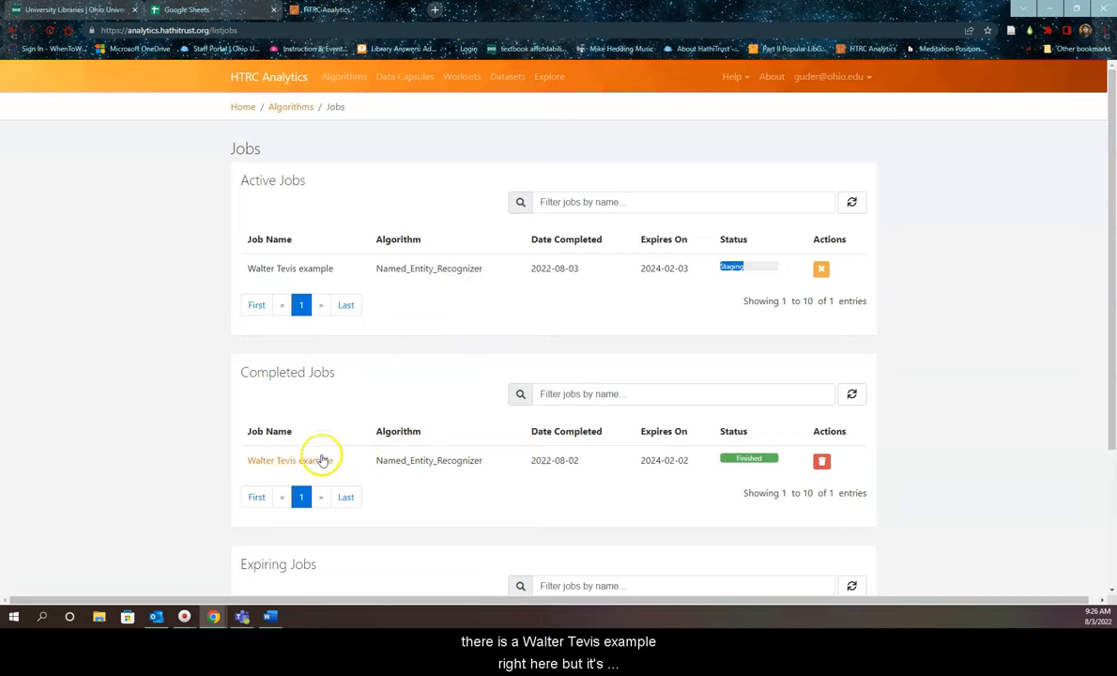
mouse_move(314, 360)
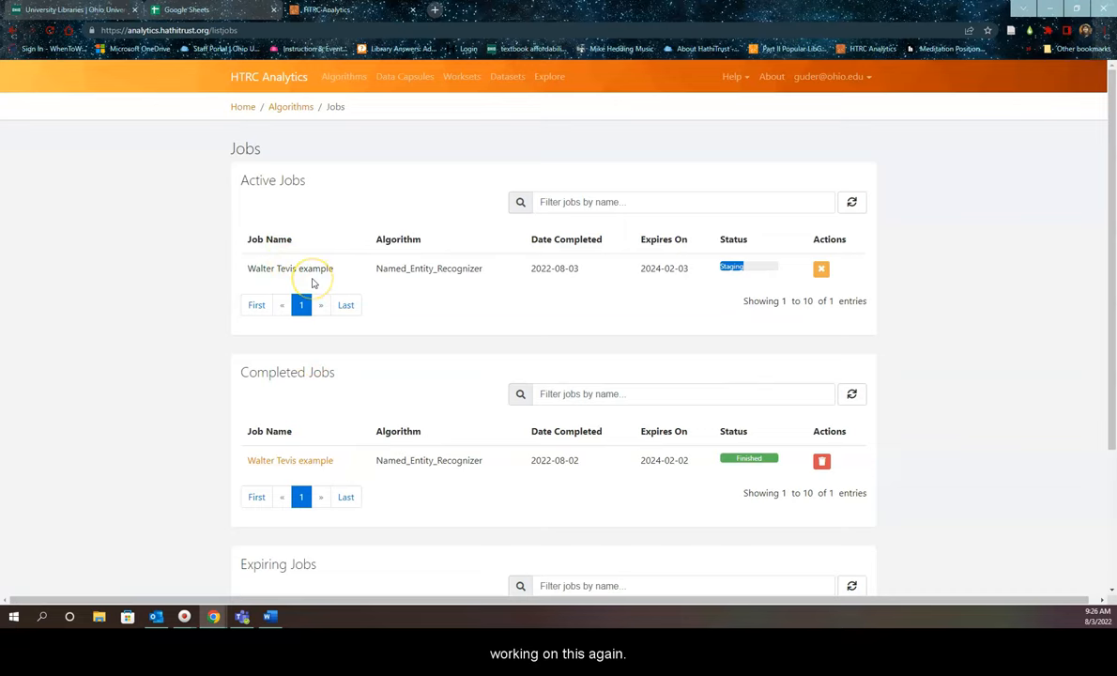
mouse_move(289, 193)
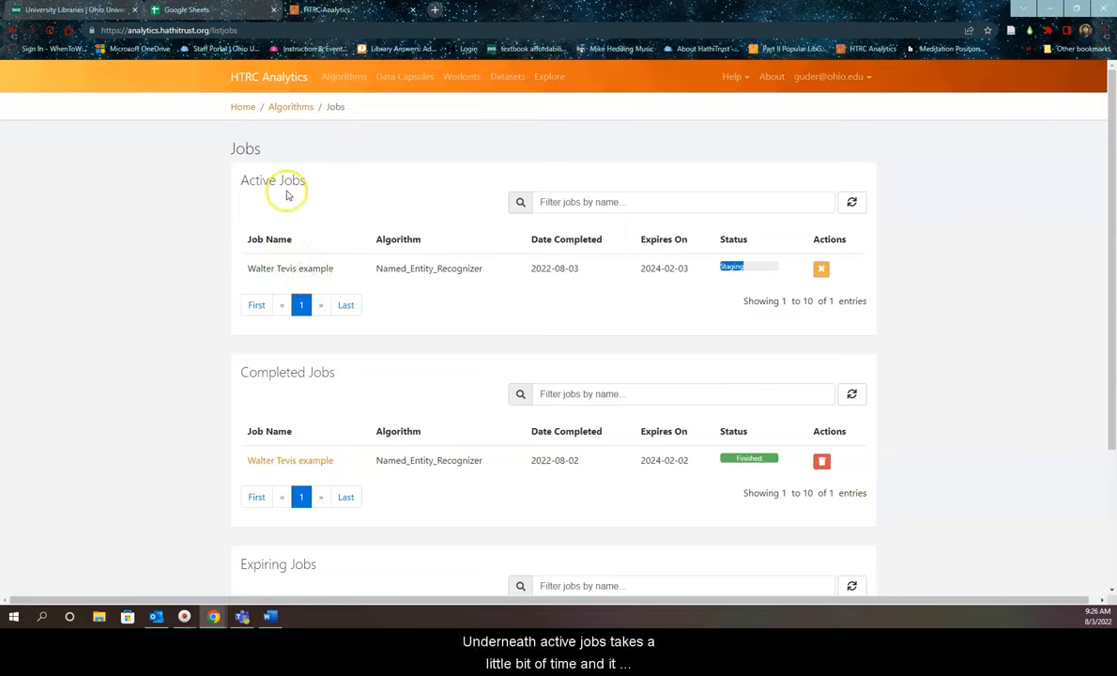
mouse_move(473, 318)
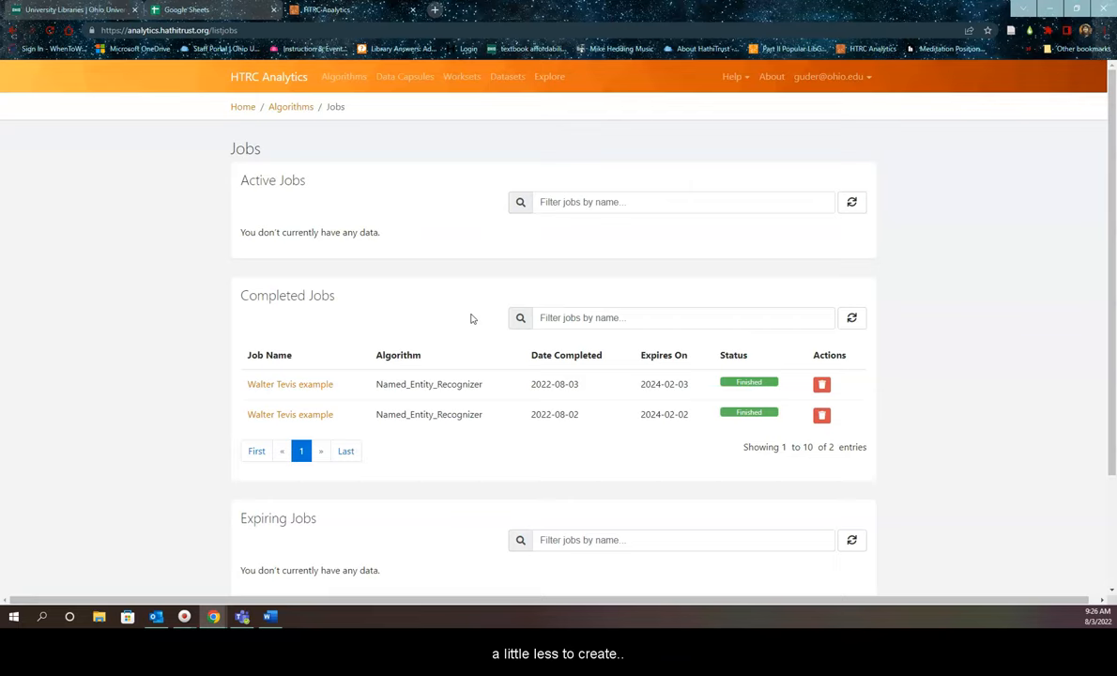
mouse_move(408, 306)
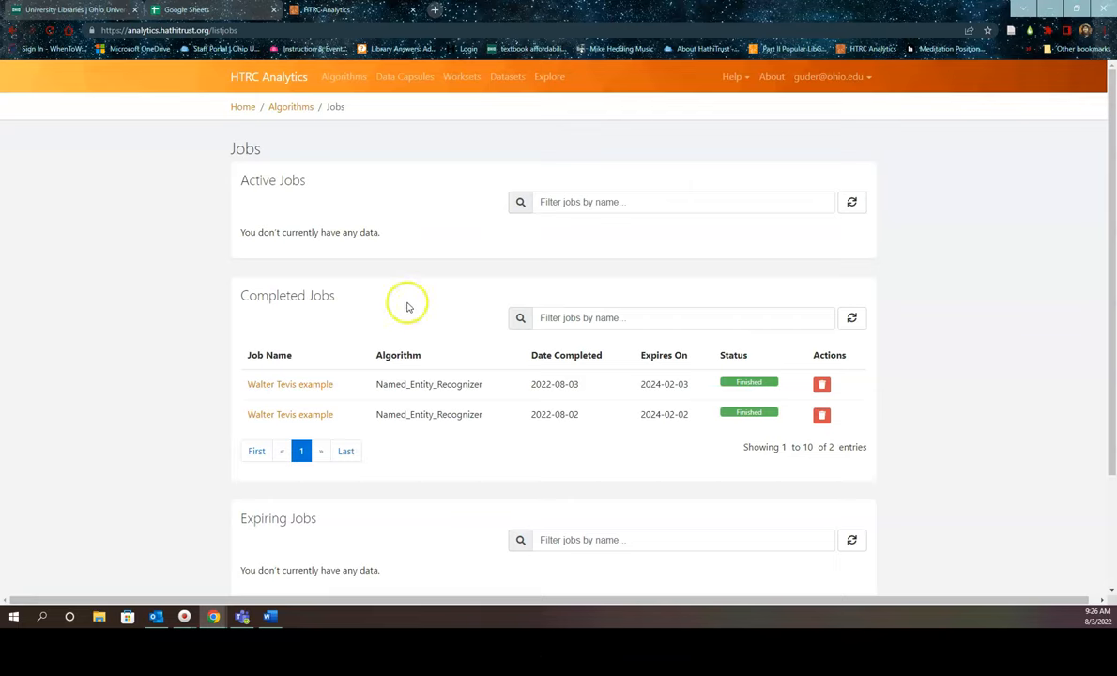
mouse_move(404, 370)
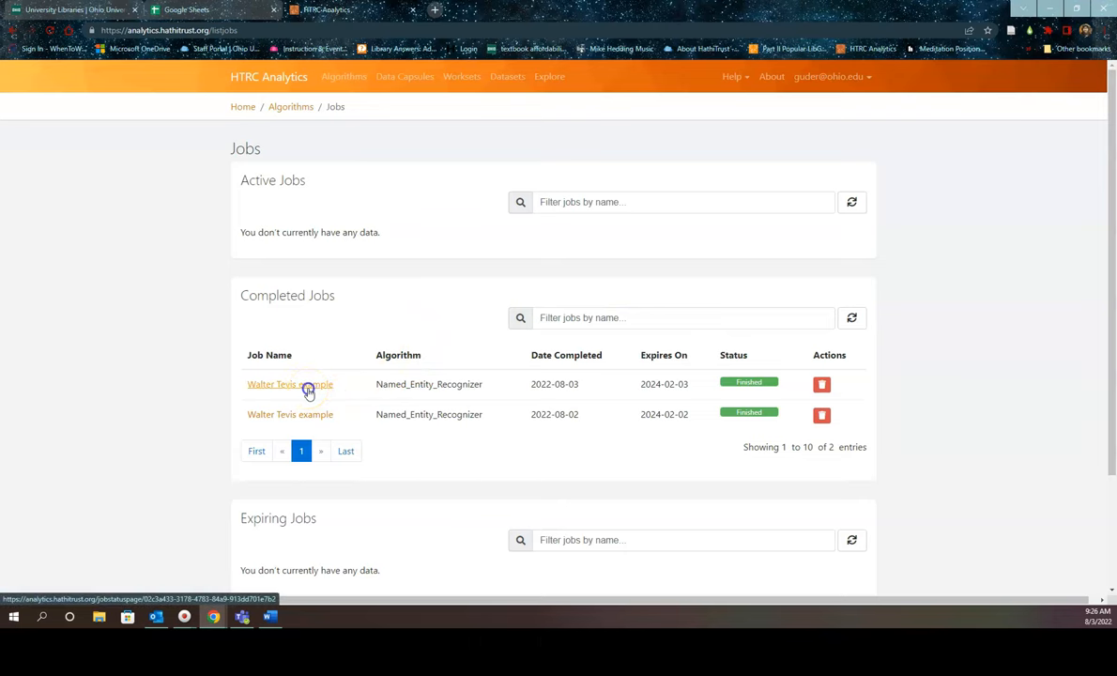
Open the finished Walter Tevis example job, review entities, and download entities.csv.
click(289, 384)
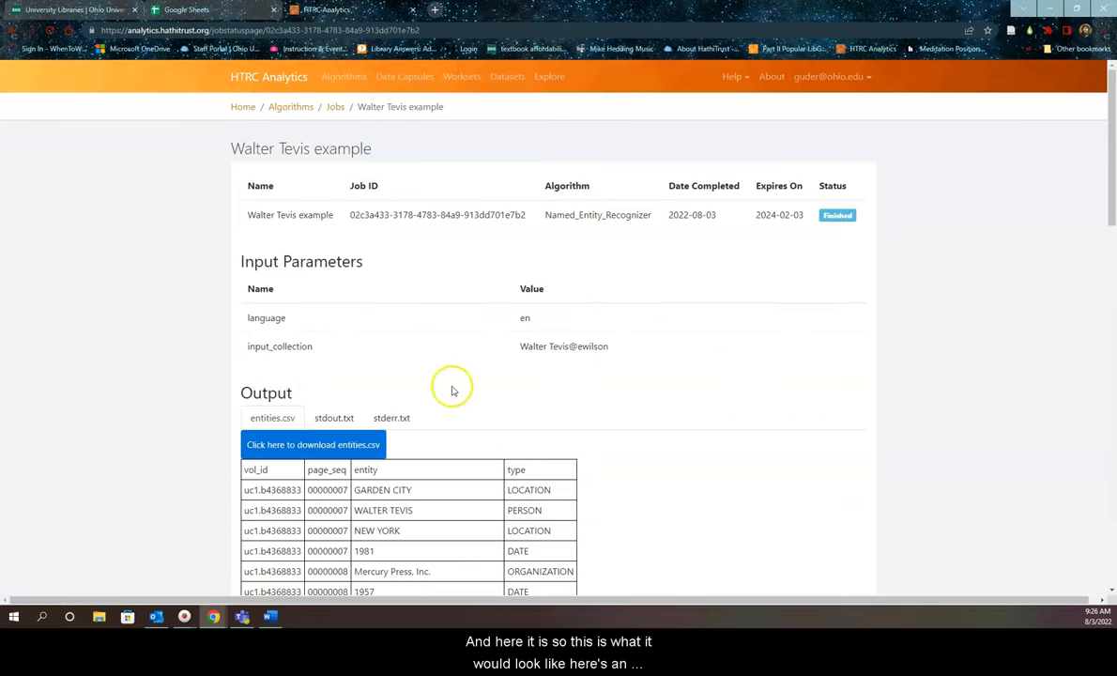
mouse_move(643, 430)
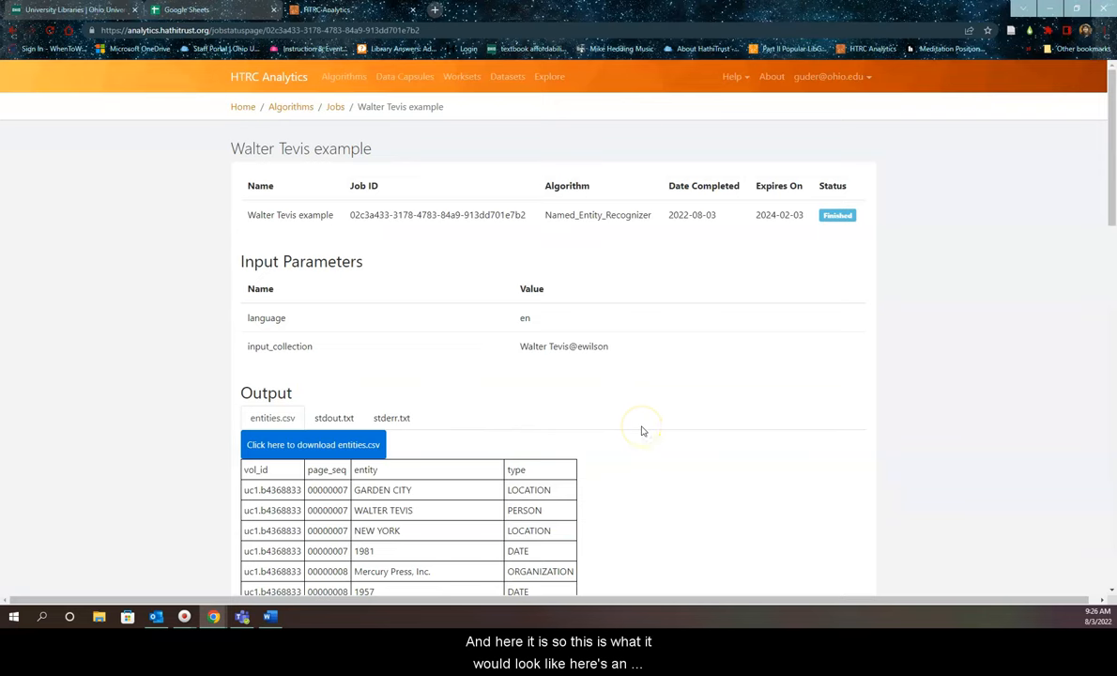
scroll(down, 3)
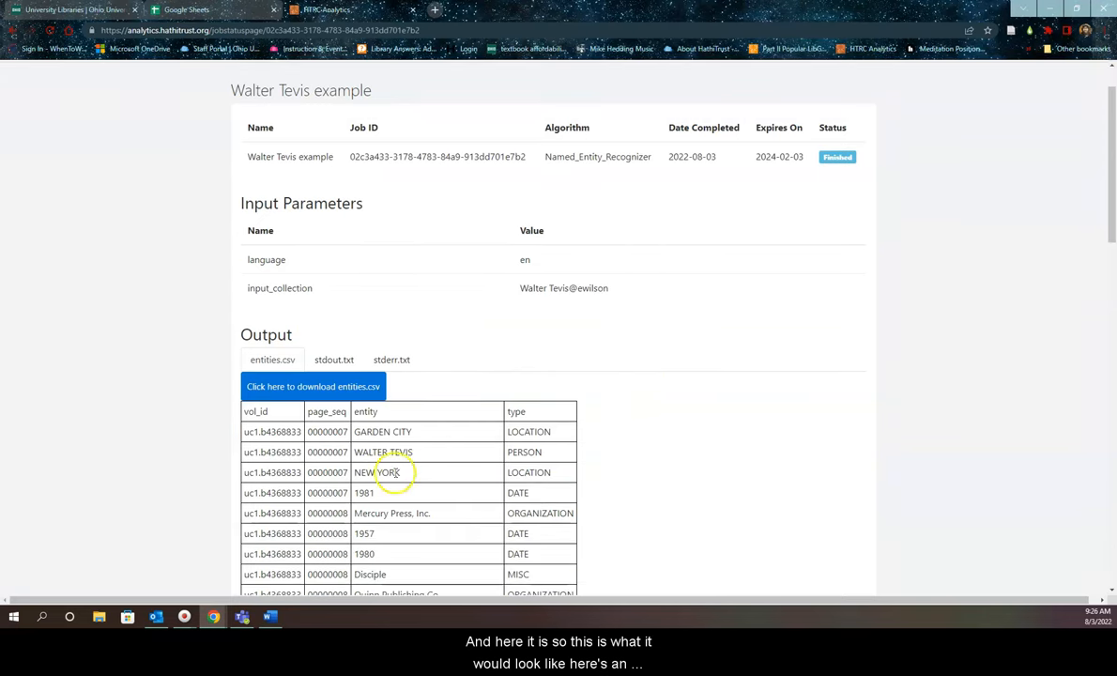
scroll(down, 3)
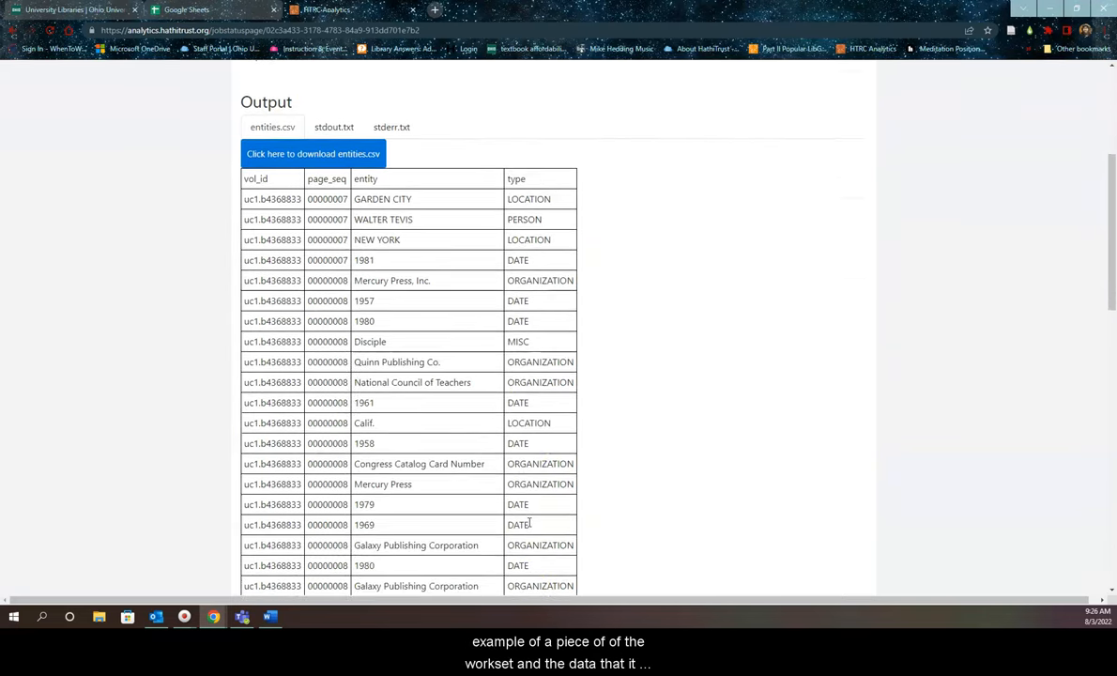
scroll(down, 3)
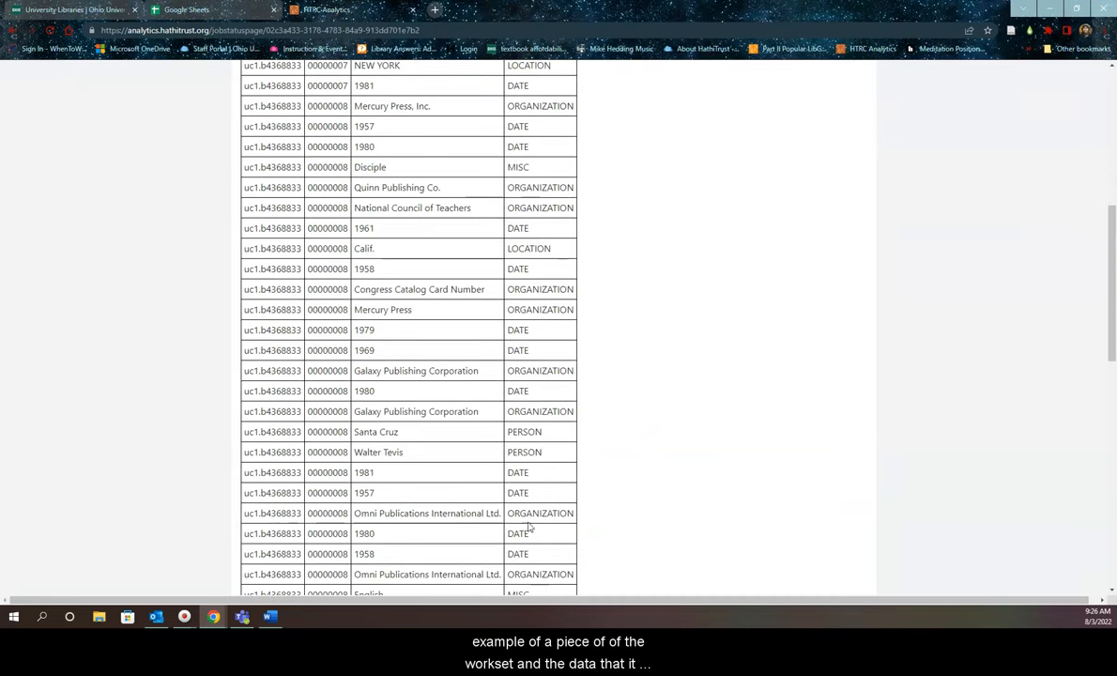
scroll(up, 3)
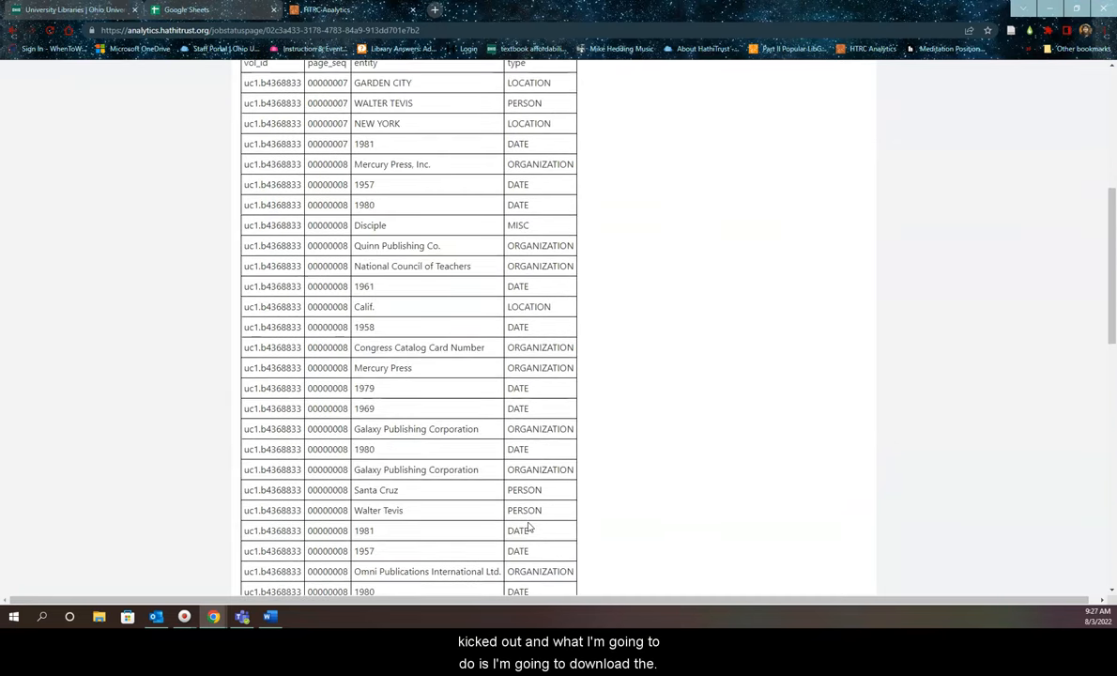
scroll(up, 3)
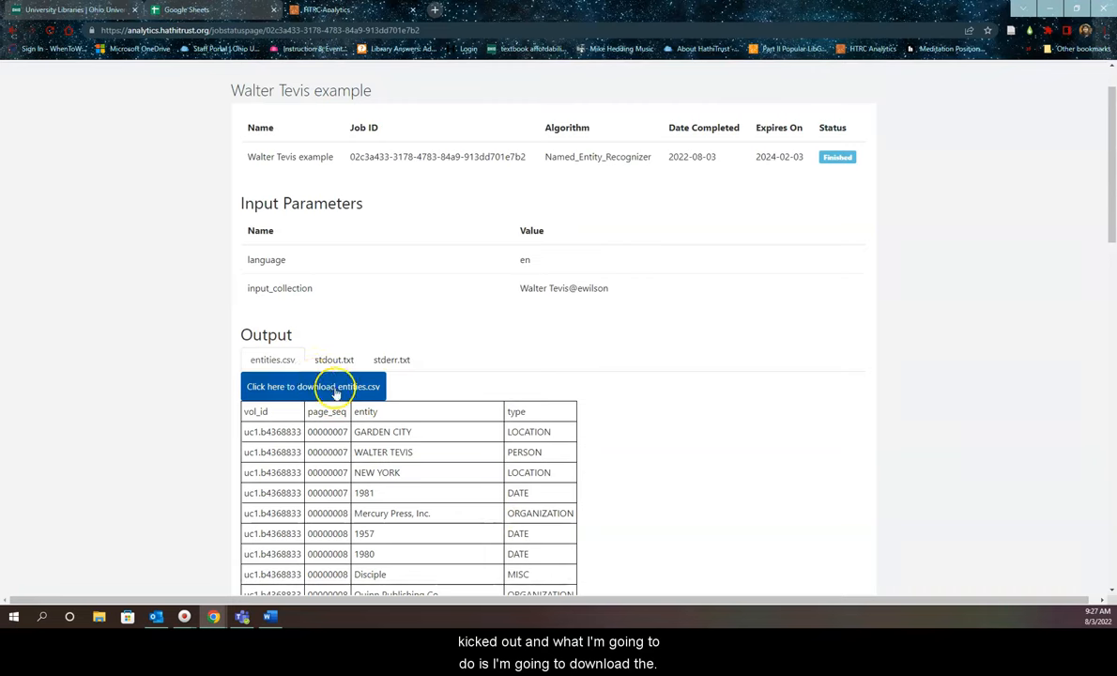
click(313, 386)
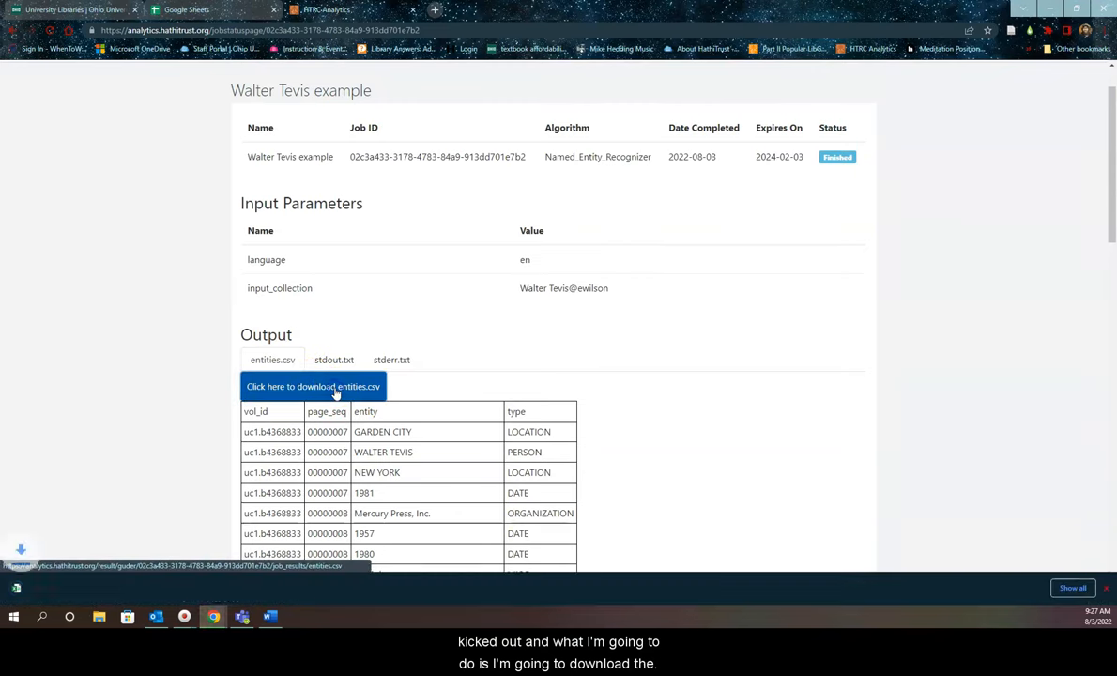
Open the downloaded entities.csv from the download bar in Excel.
click(314, 386)
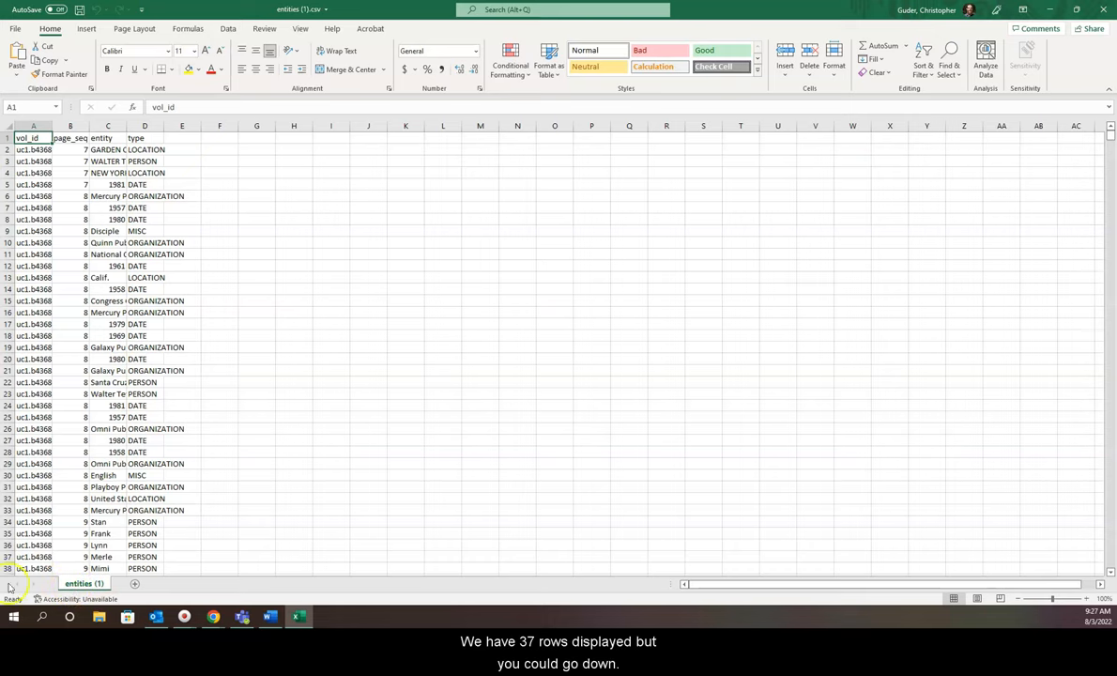
mouse_move(556, 427)
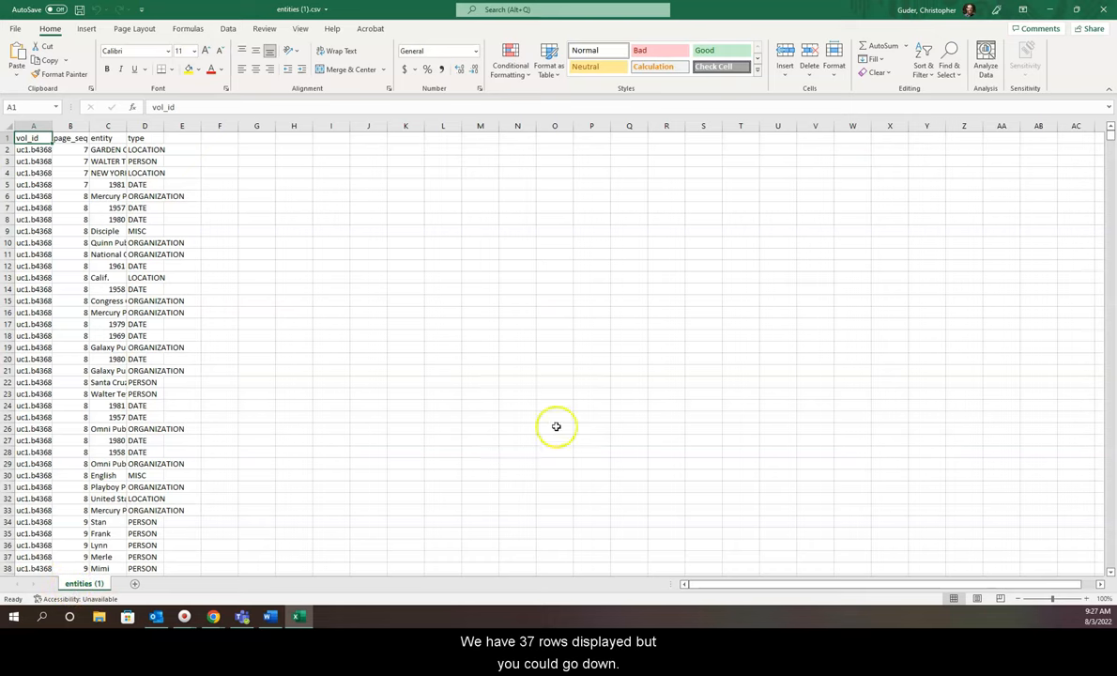
mouse_move(556, 426)
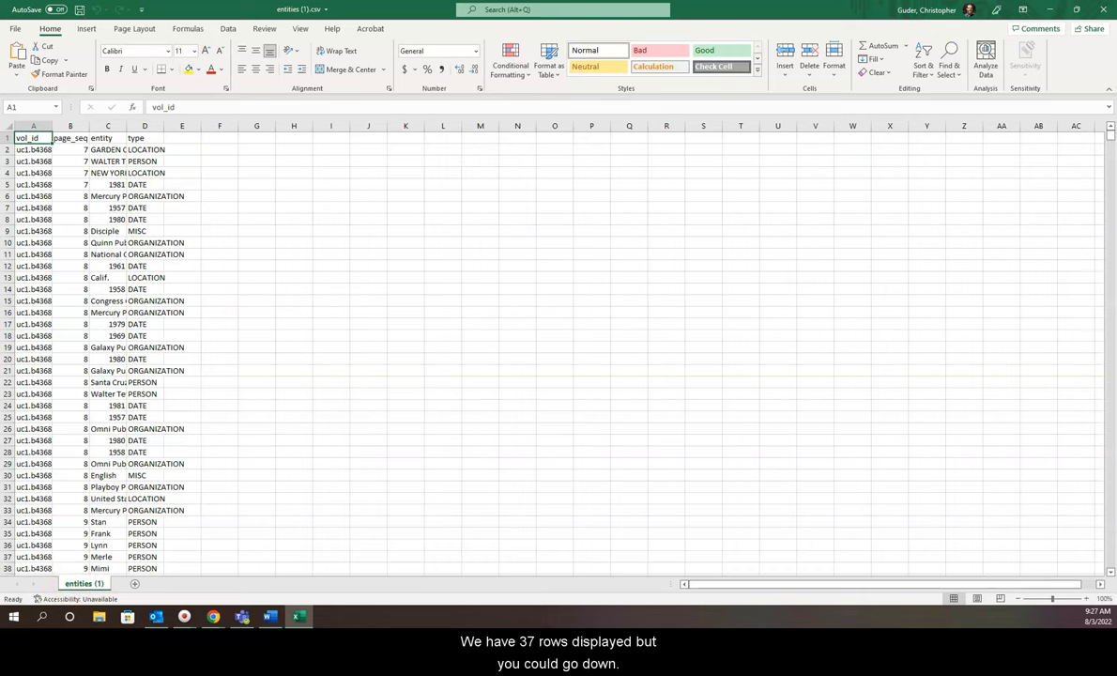